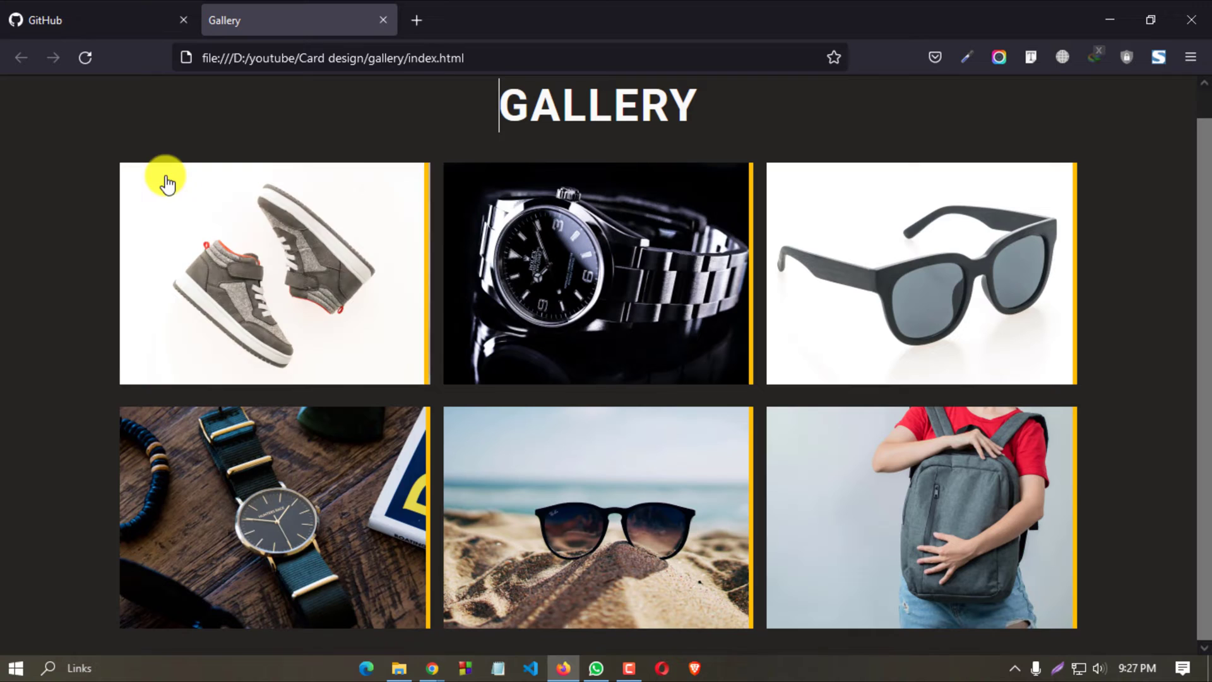
Step: Bring up the GitHub home page in Firefox beside the local gallery preview
{"action": "left_click", "coordinate": [398, 668]}
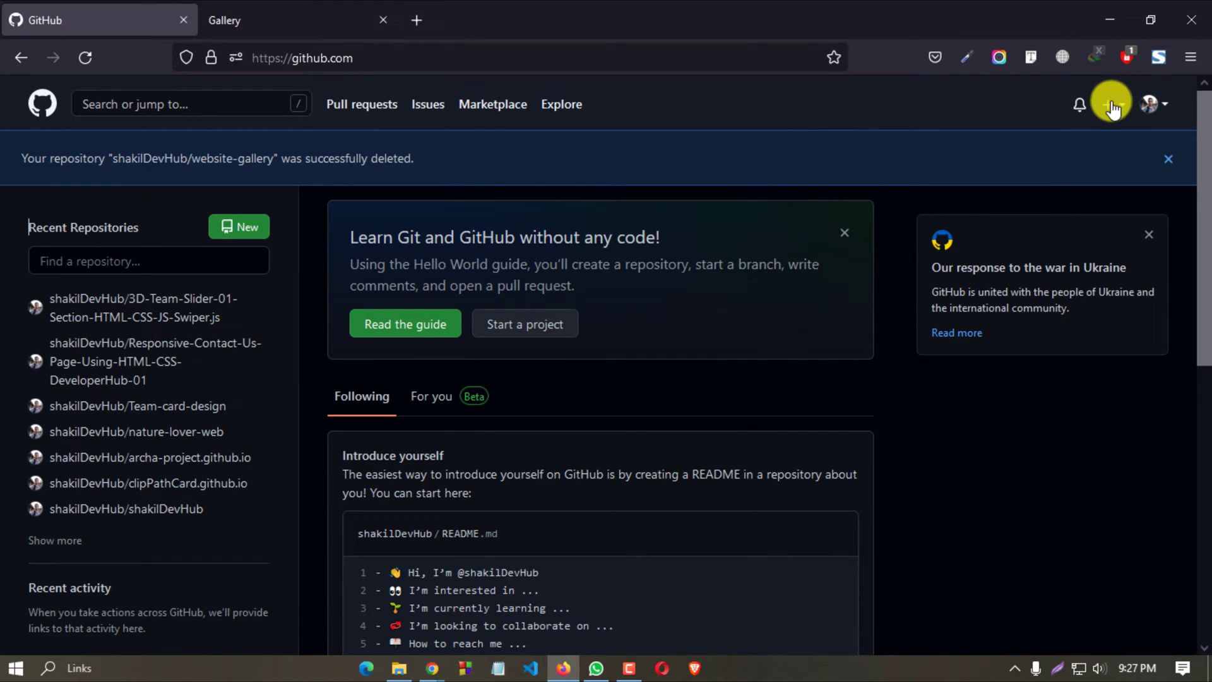
Step: Start a new repository from GitHub's create menu
{"action": "left_click", "coordinate": [1107, 105]}
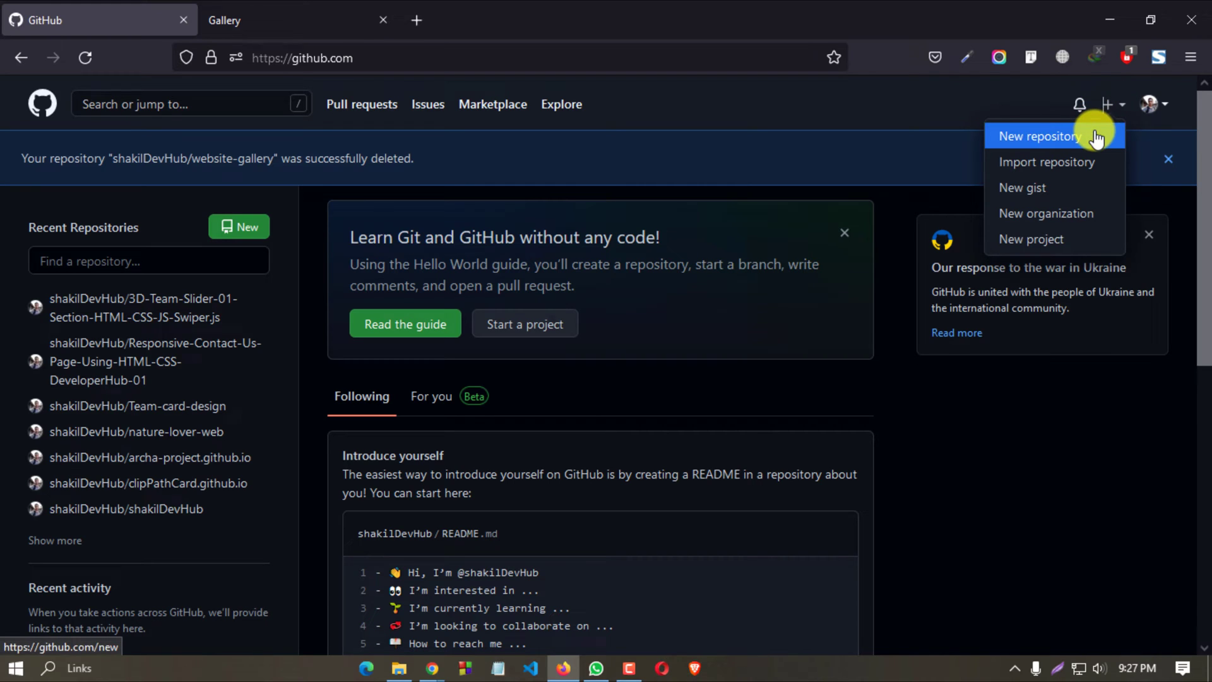
{"action": "mouse_move", "coordinate": [968, 138]}
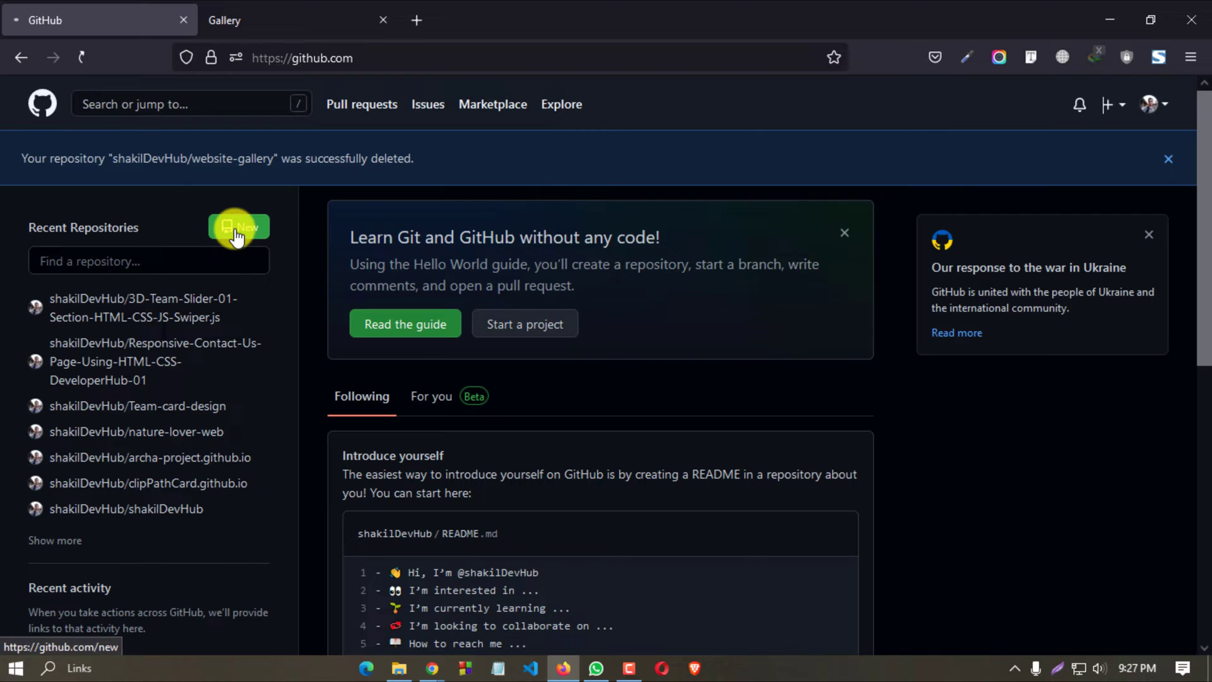
{"action": "left_click", "coordinate": [240, 227]}
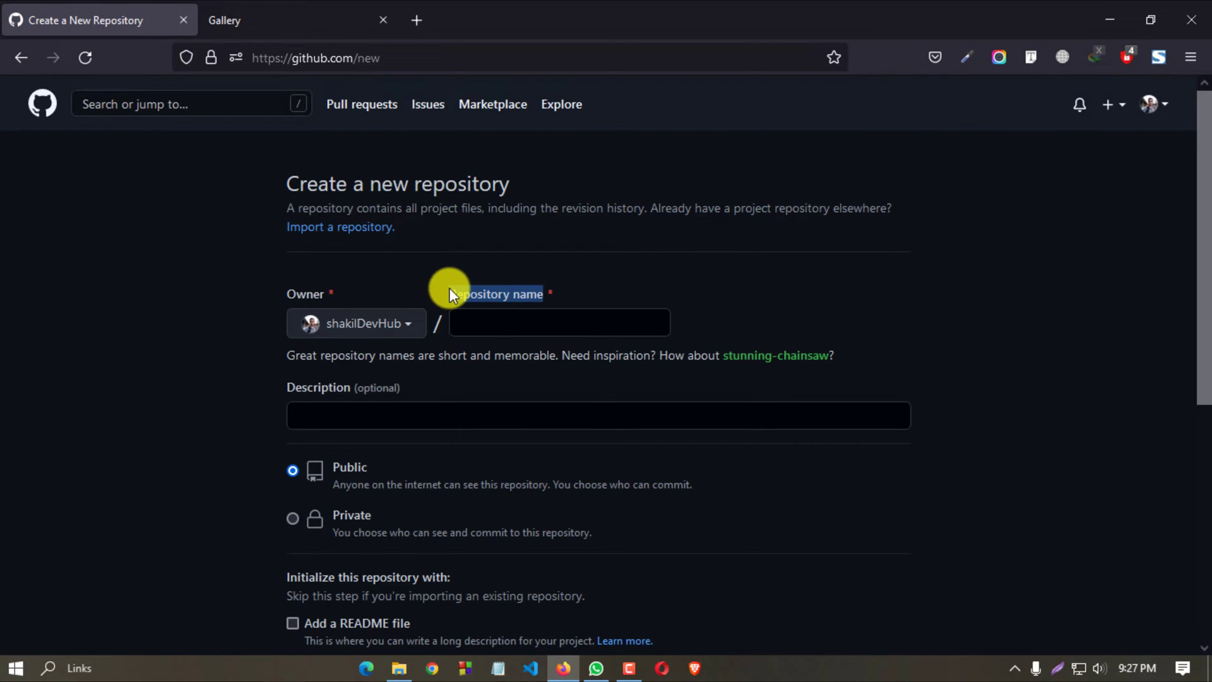
Step: Name the repository my-gallery, keep it Public, add a README and create it
{"action": "left_click", "coordinate": [558, 322]}
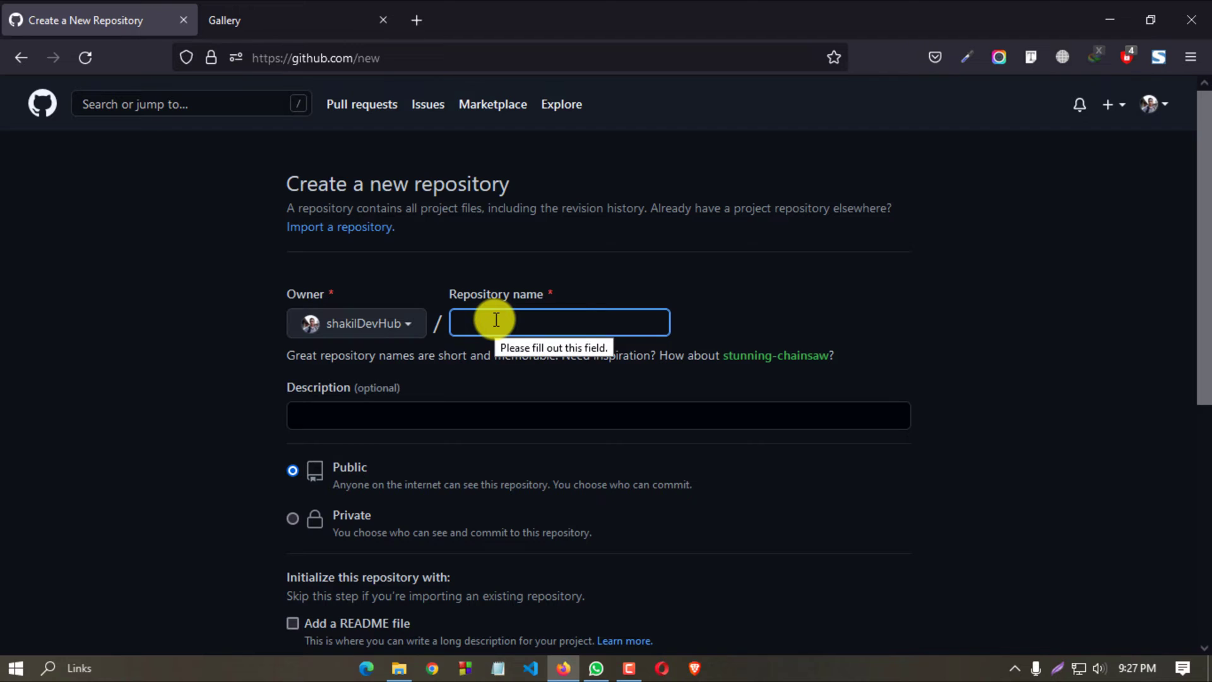
{"action": "type", "text": "my-gallery"}
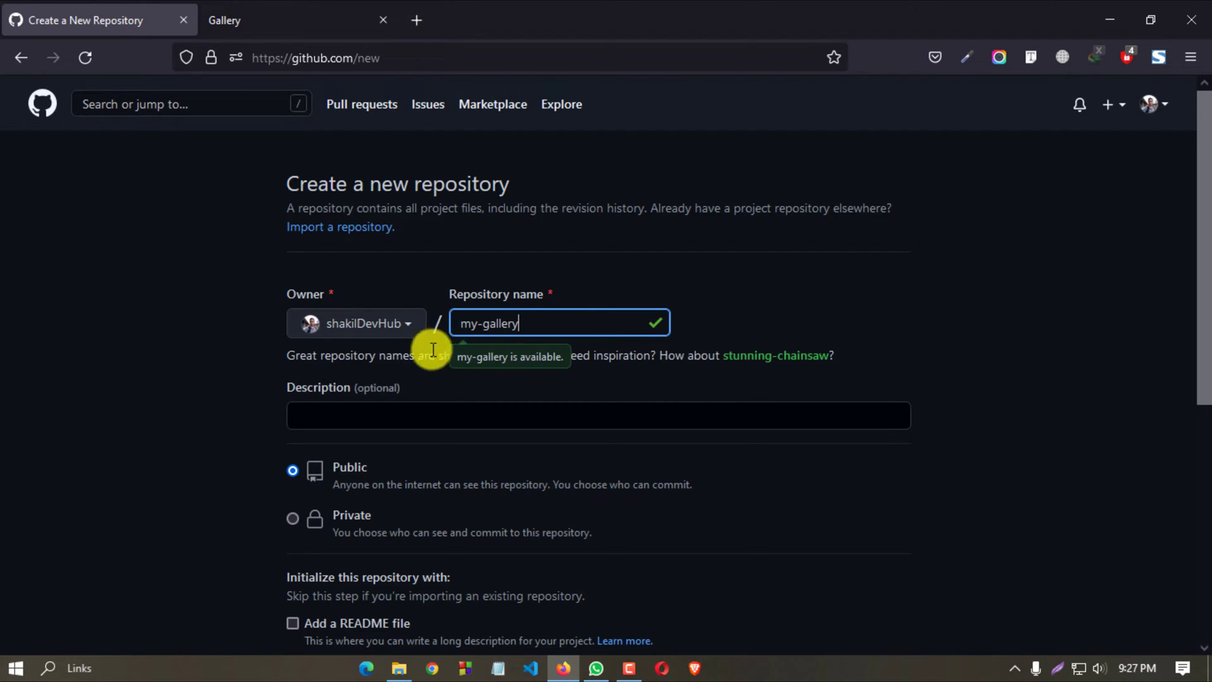
{"action": "scroll", "scroll_direction": "down", "scroll_amount": 3}
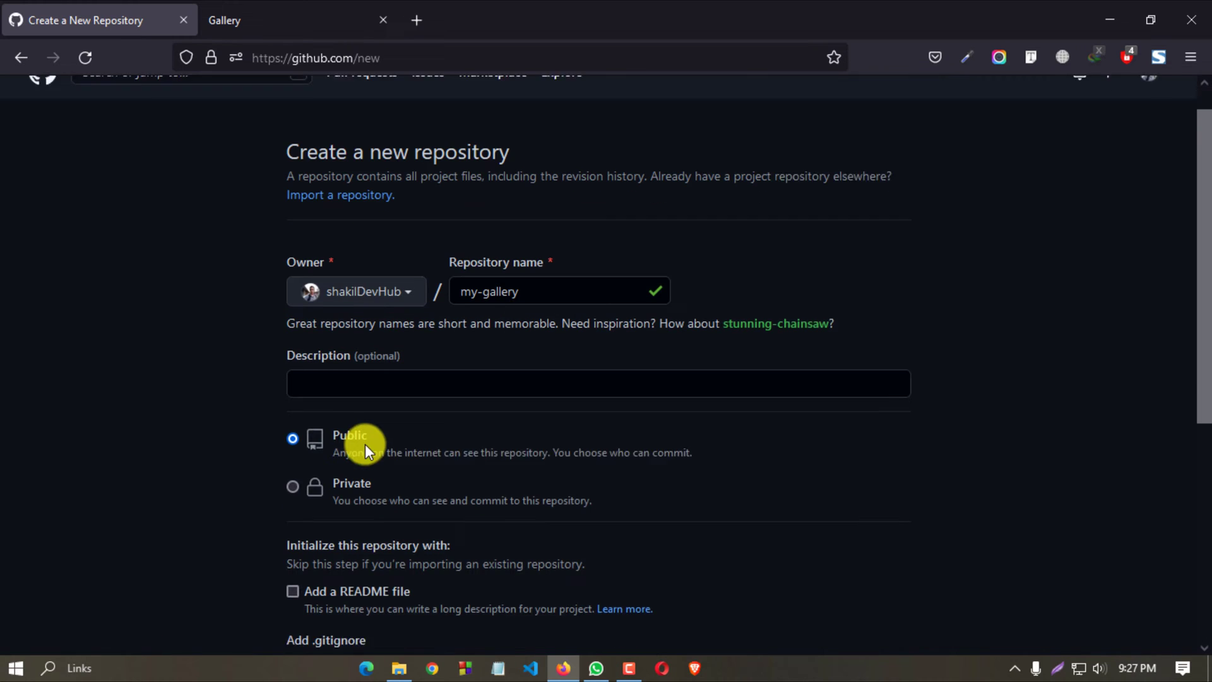
{"action": "scroll", "scroll_direction": "down", "scroll_amount": 3}
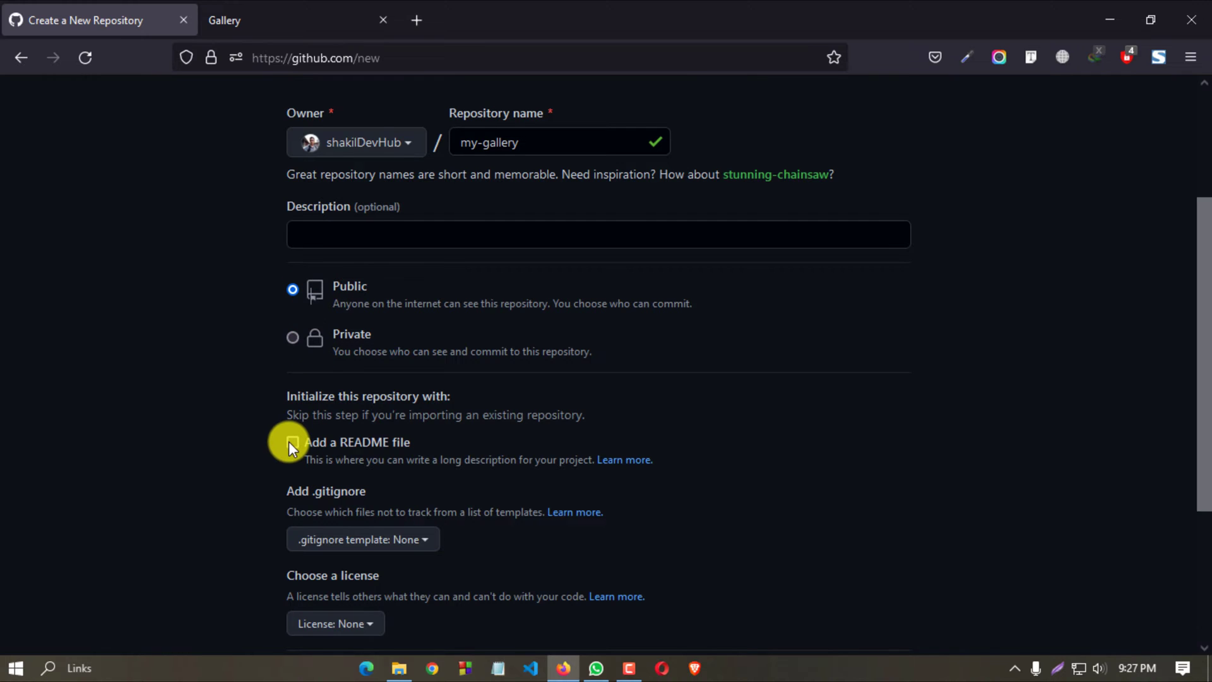
{"action": "left_click", "coordinate": [292, 442]}
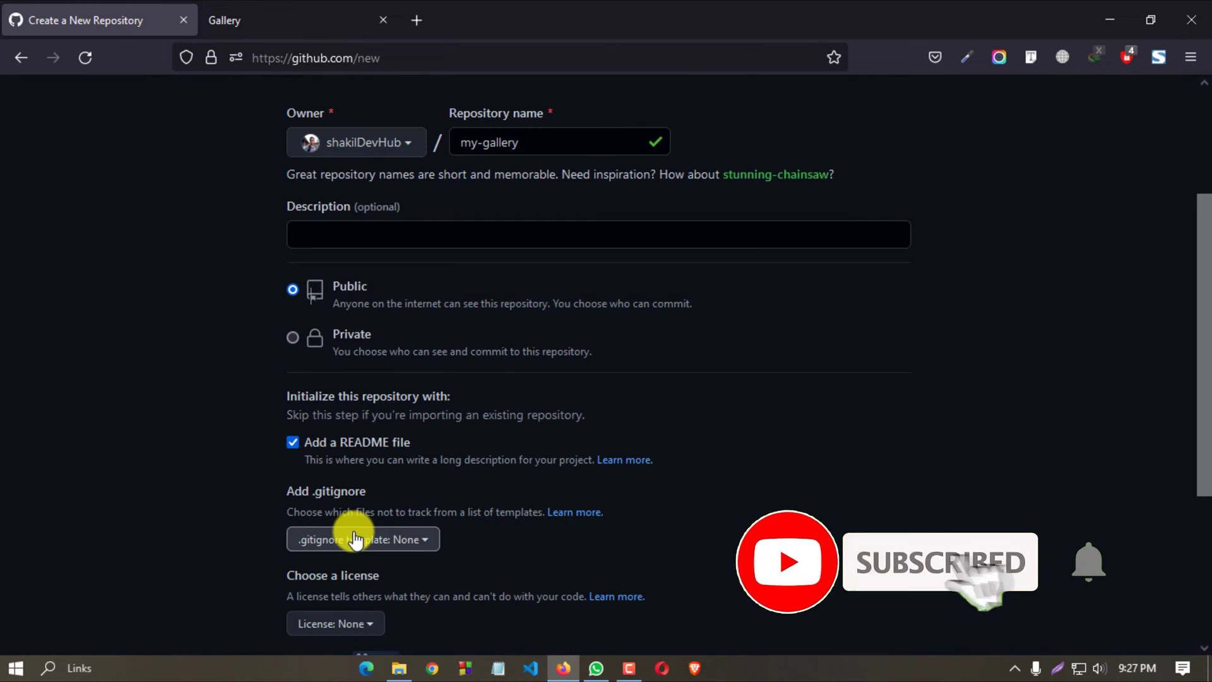
{"action": "scroll", "scroll_direction": "down", "scroll_amount": 3}
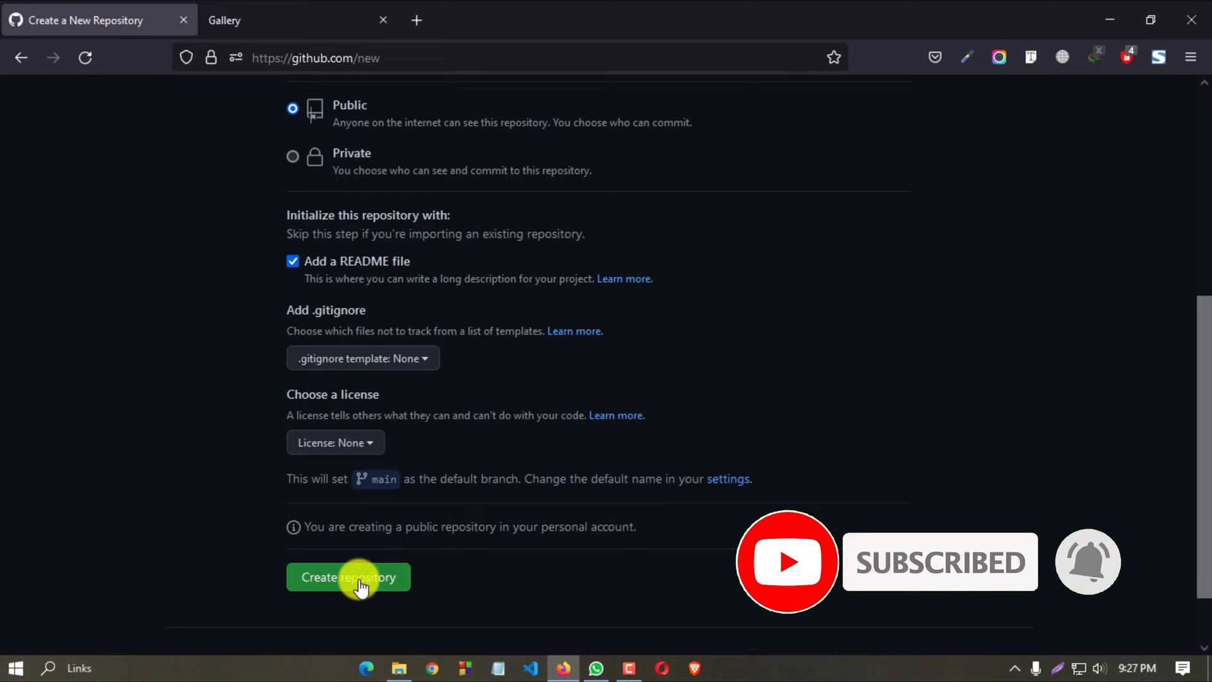
{"action": "left_click", "coordinate": [348, 577]}
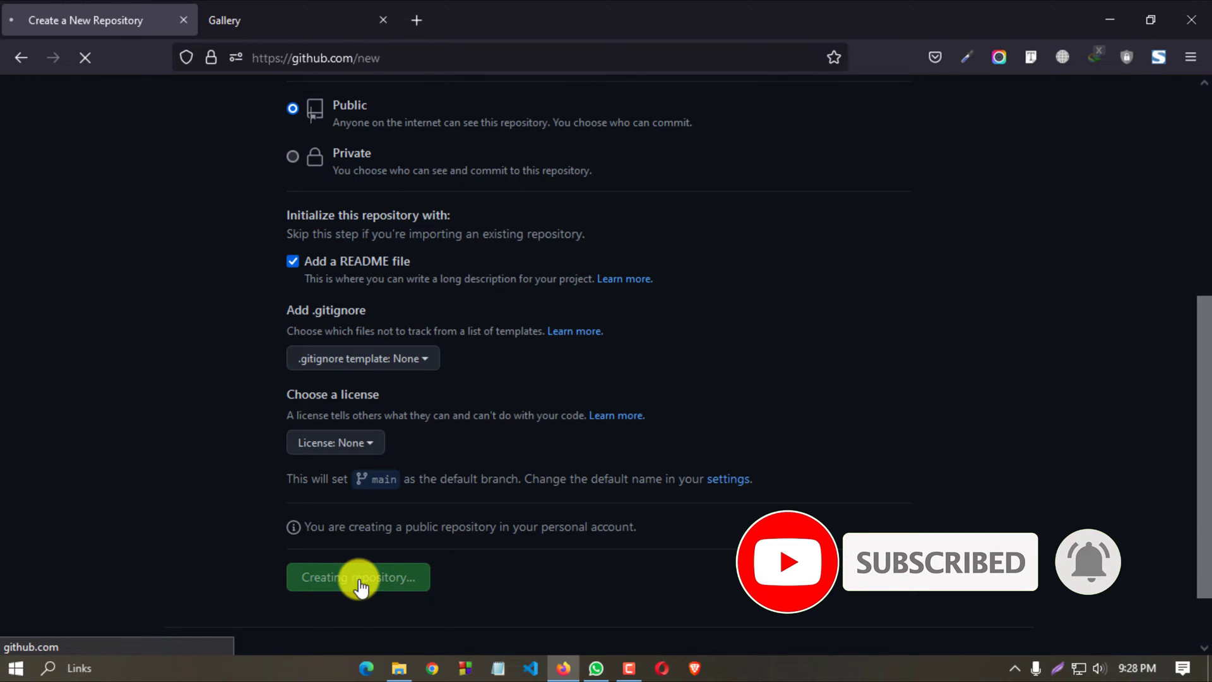
{"action": "left_click", "coordinate": [357, 577]}
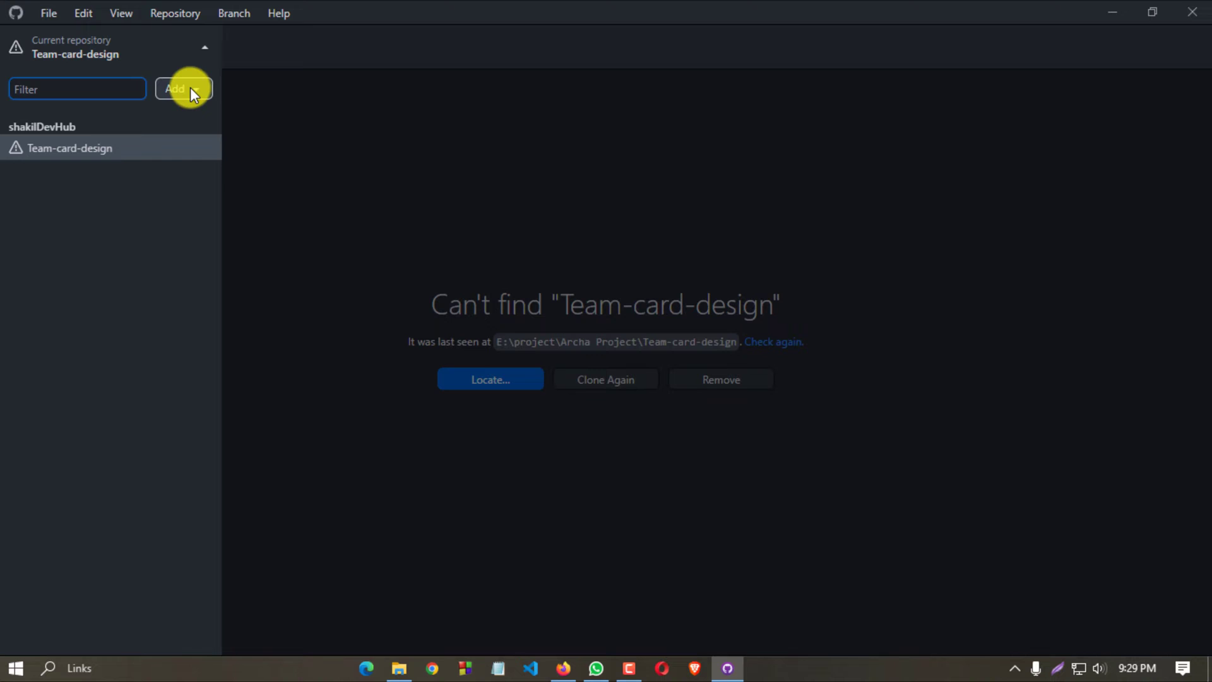
Step: Begin cloning a repository by URL in GitHub Desktop
{"action": "left_click", "coordinate": [183, 88]}
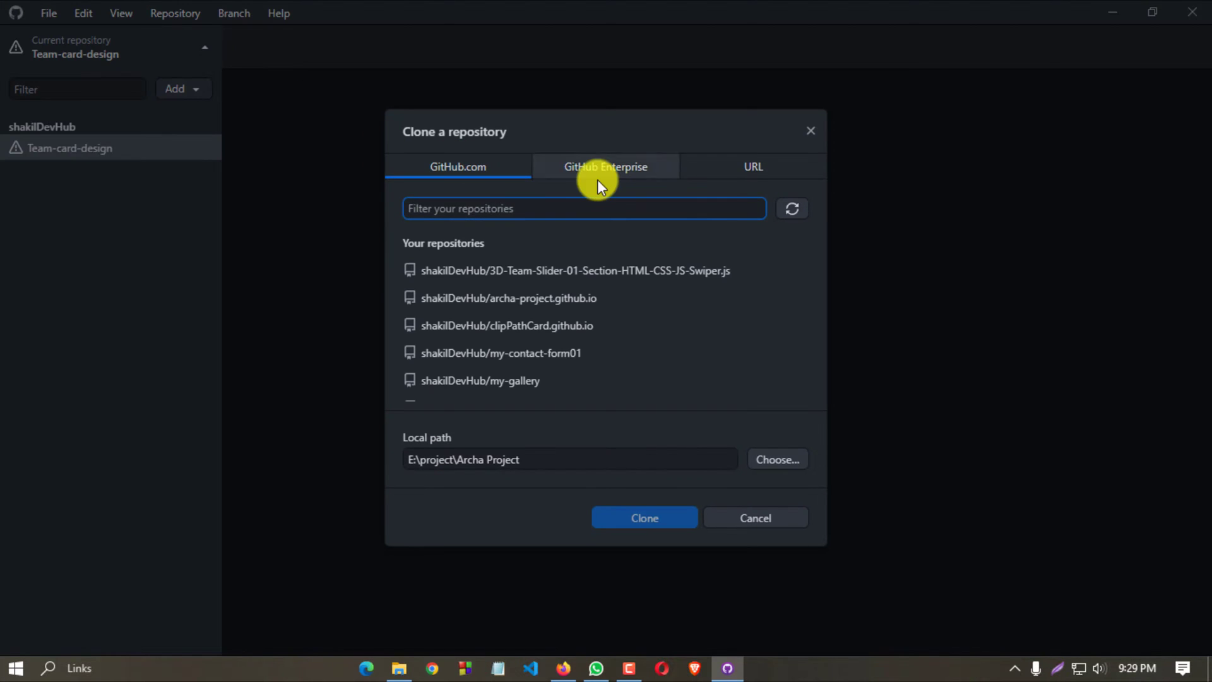
{"action": "left_click", "coordinate": [751, 167]}
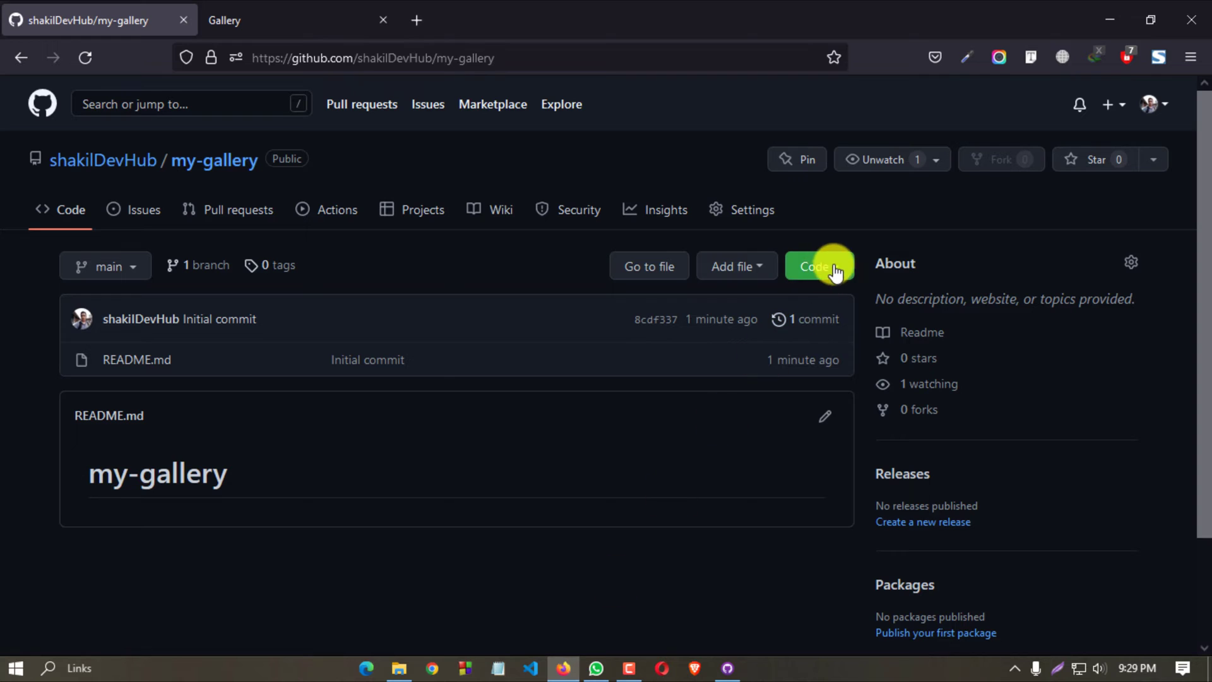
Step: Copy my-gallery's HTTPS clone address from its GitHub Code menu
{"action": "left_click", "coordinate": [813, 266]}
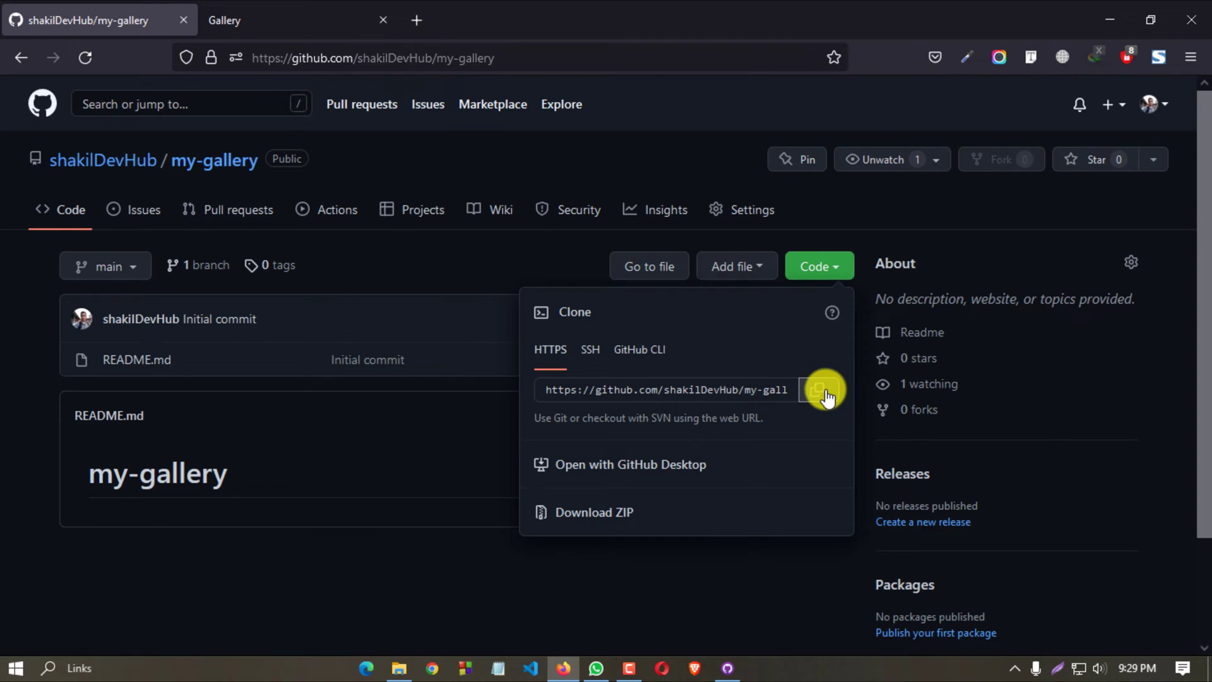
{"action": "left_click", "coordinate": [822, 389]}
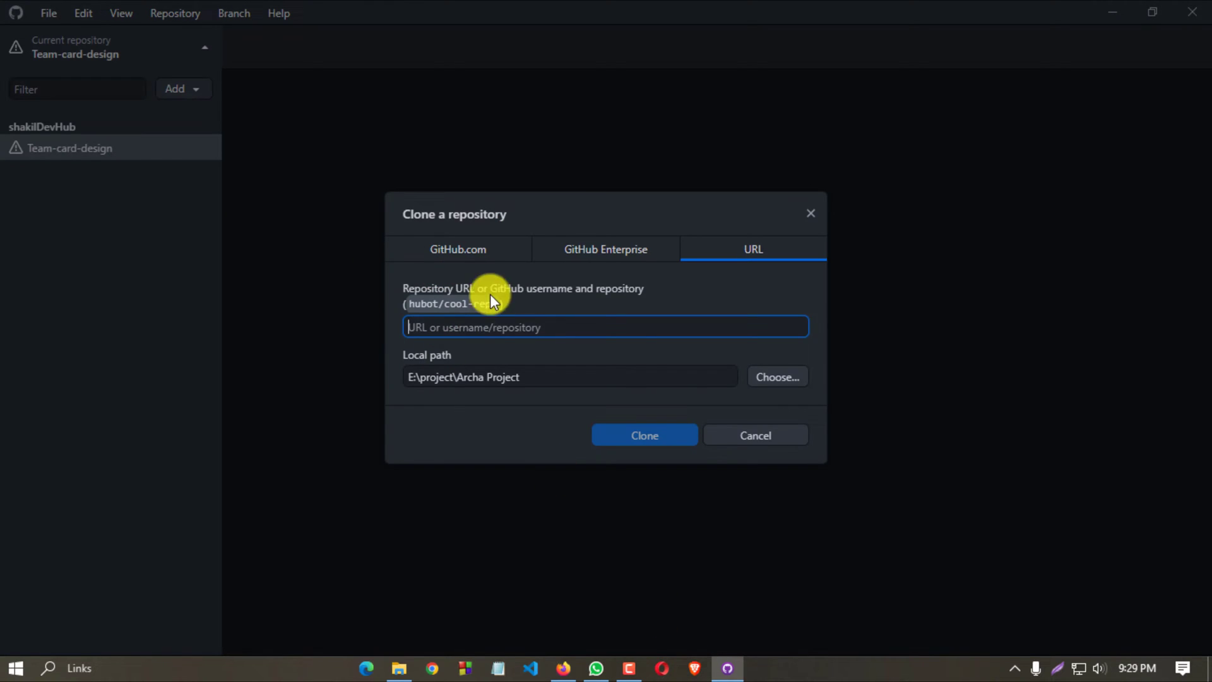
{"action": "type", "text": "https://github.com/shakilDevHub/my-gallery.git"}
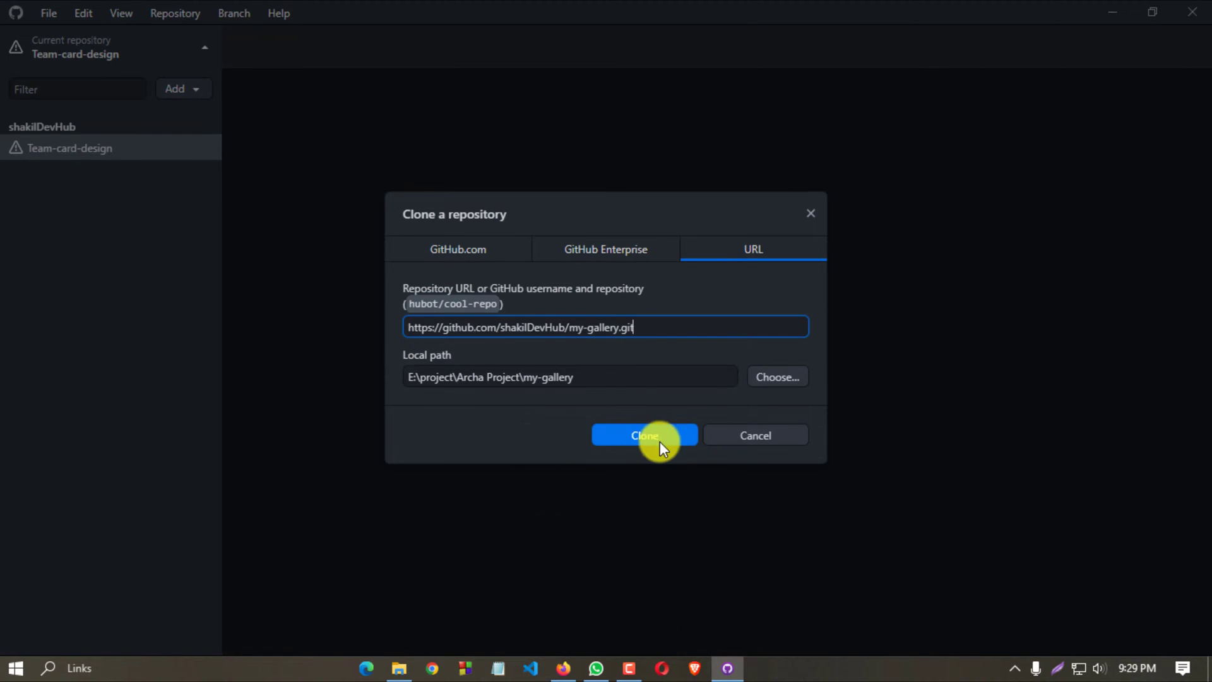
{"action": "left_click", "coordinate": [644, 435]}
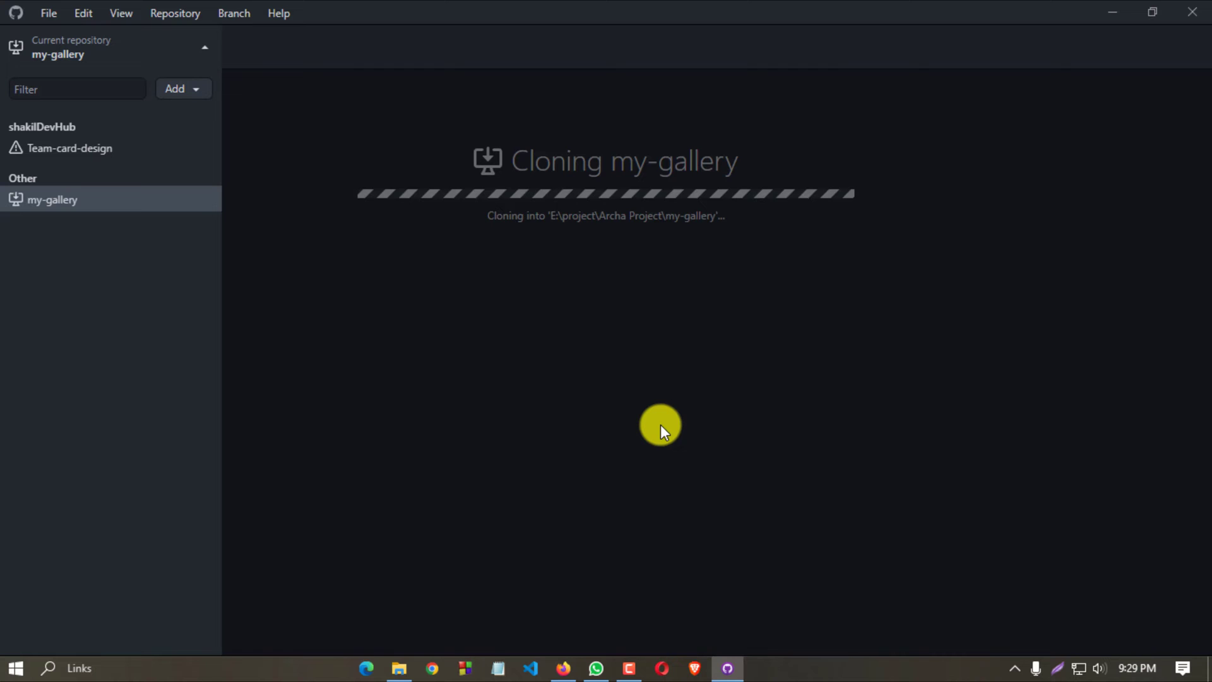
{"action": "left_click", "coordinate": [70, 173]}
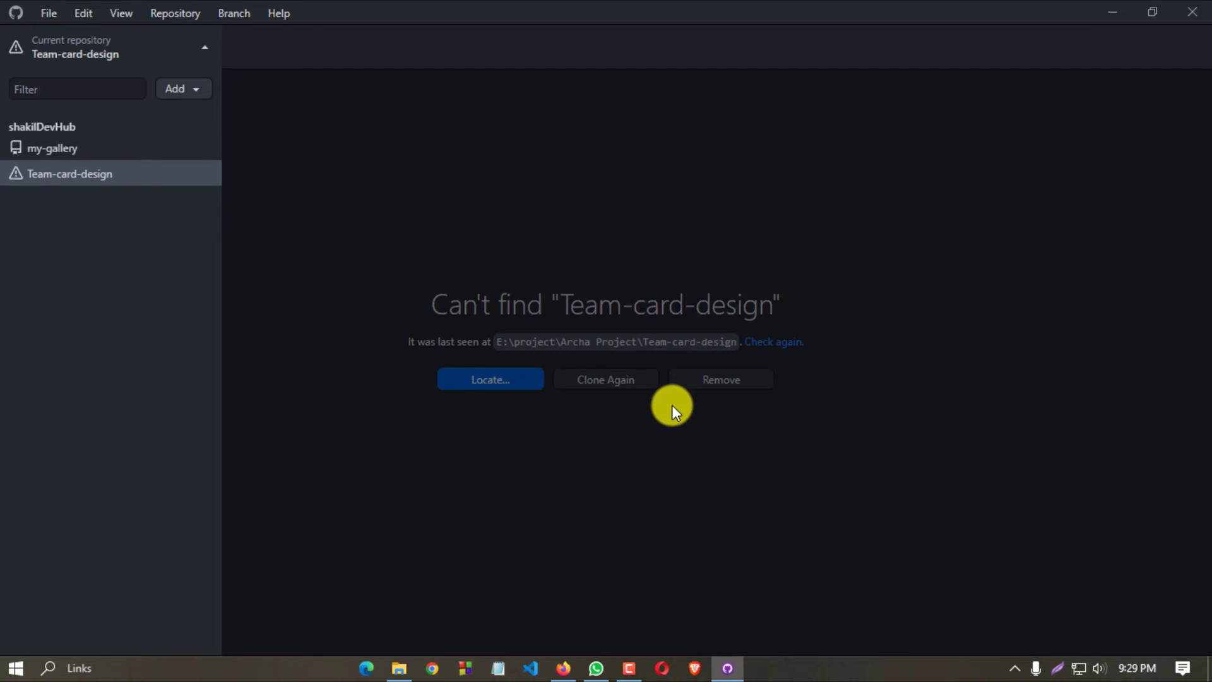
{"action": "left_click", "coordinate": [53, 148]}
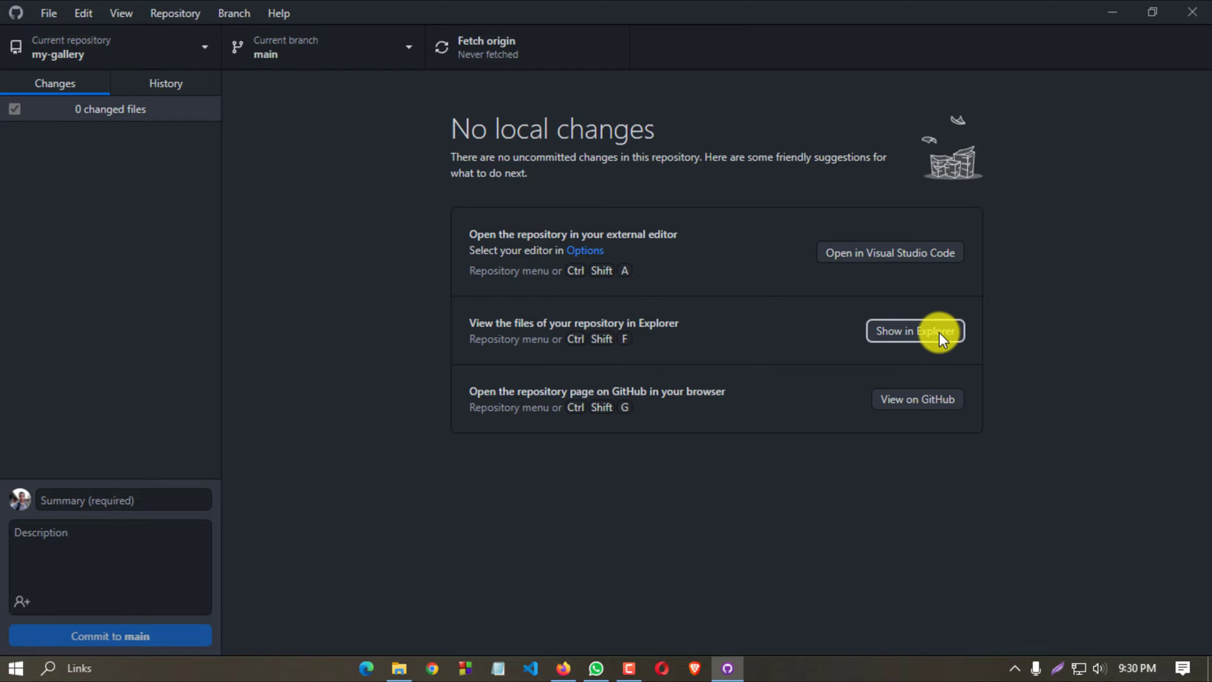
Step: Paste the gallery's img folder, index.html and style.css into the cloned my-gallery folder
{"action": "left_click", "coordinate": [914, 331]}
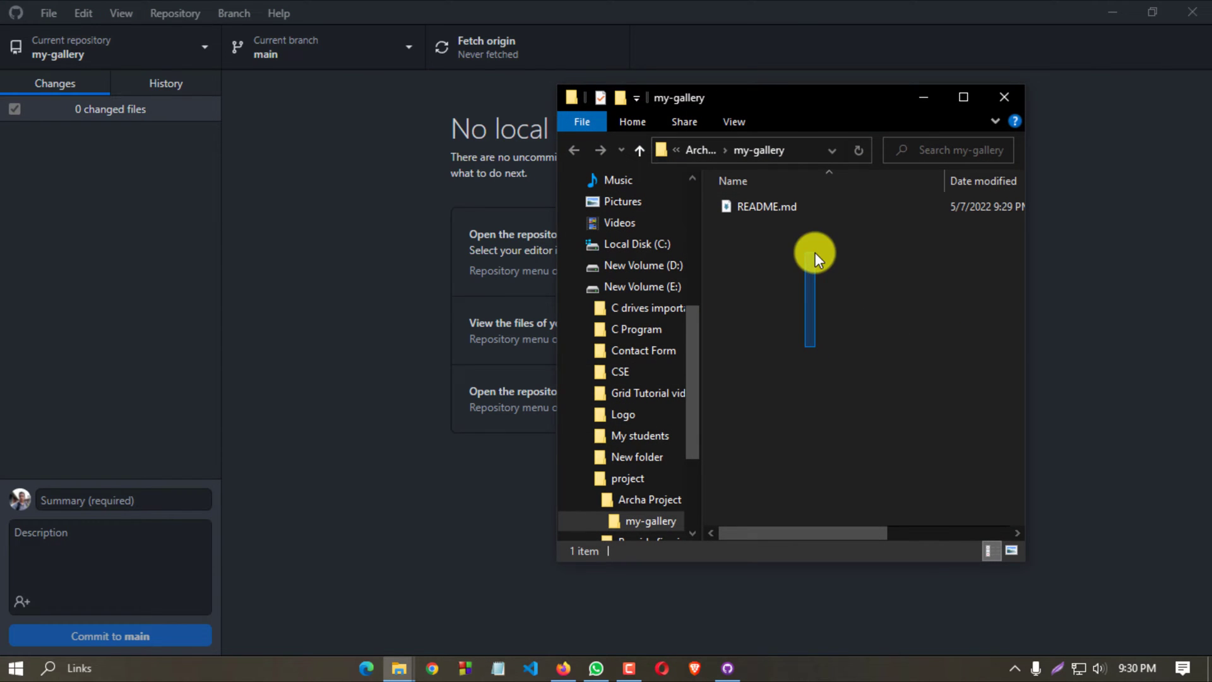
{"action": "mouse_move", "coordinate": [400, 666]}
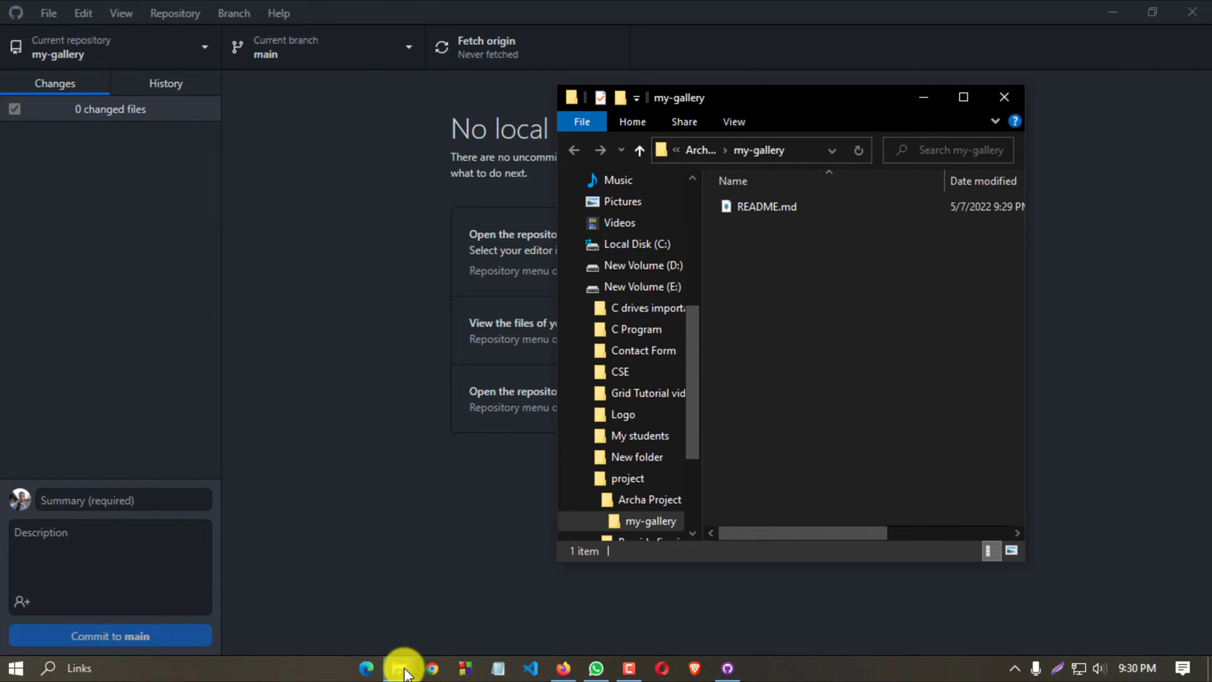
{"action": "left_click", "coordinate": [402, 668]}
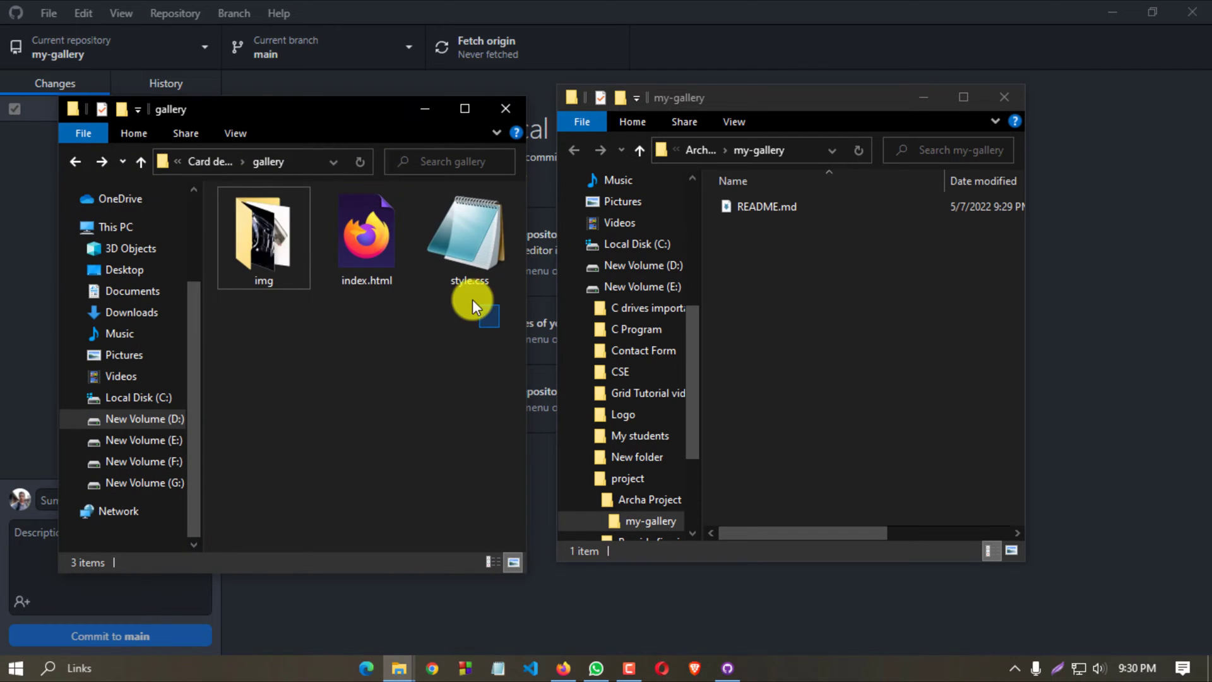
{"action": "right_click", "coordinate": [471, 306]}
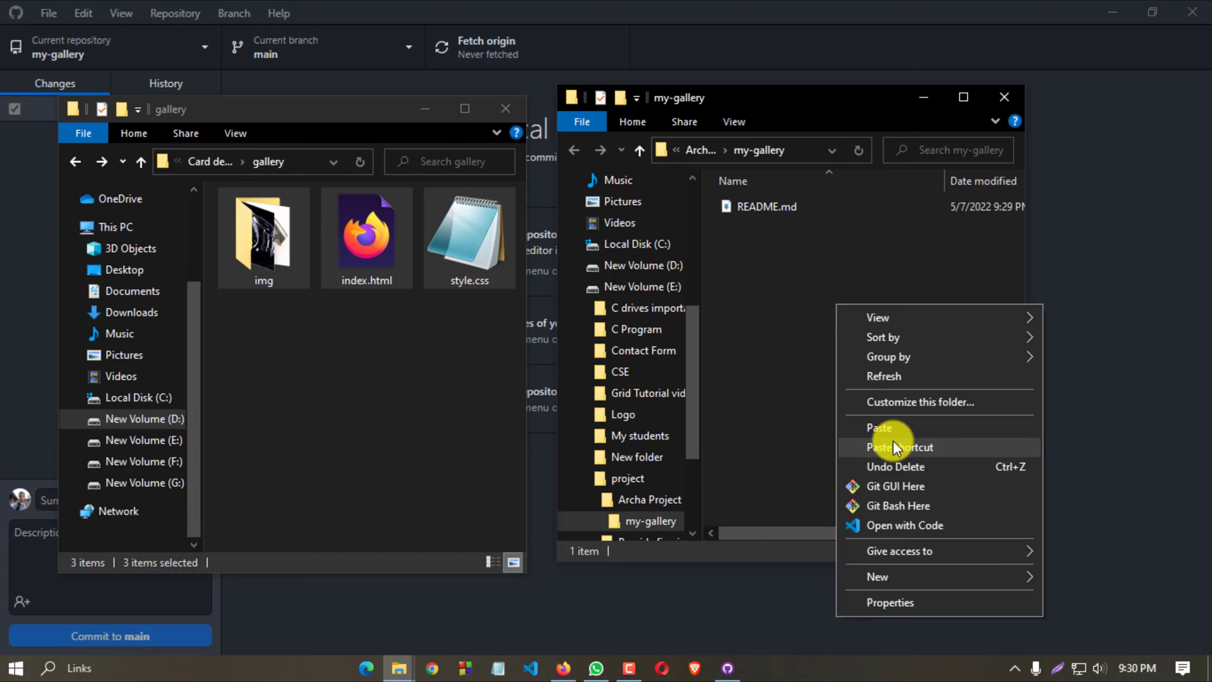
{"action": "left_click", "coordinate": [880, 428]}
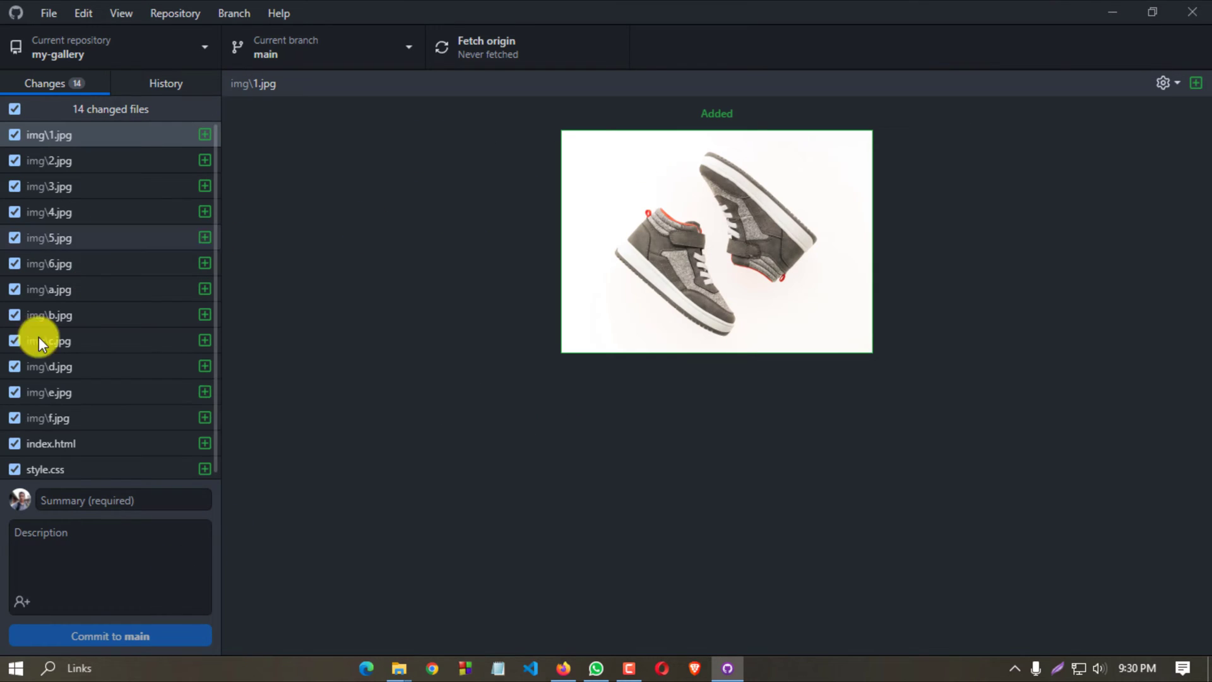
Step: Commit the 14 added files to main with the summary 'My gallery'
{"action": "left_click", "coordinate": [123, 500]}
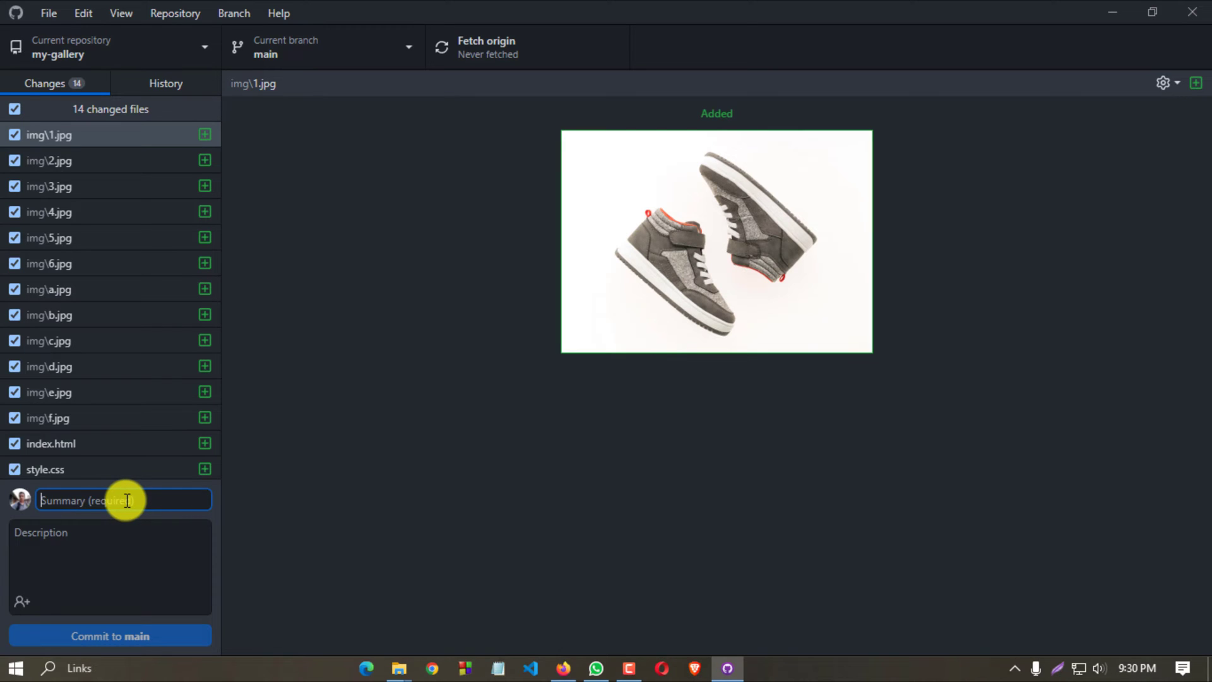
{"action": "type", "text": "M"}
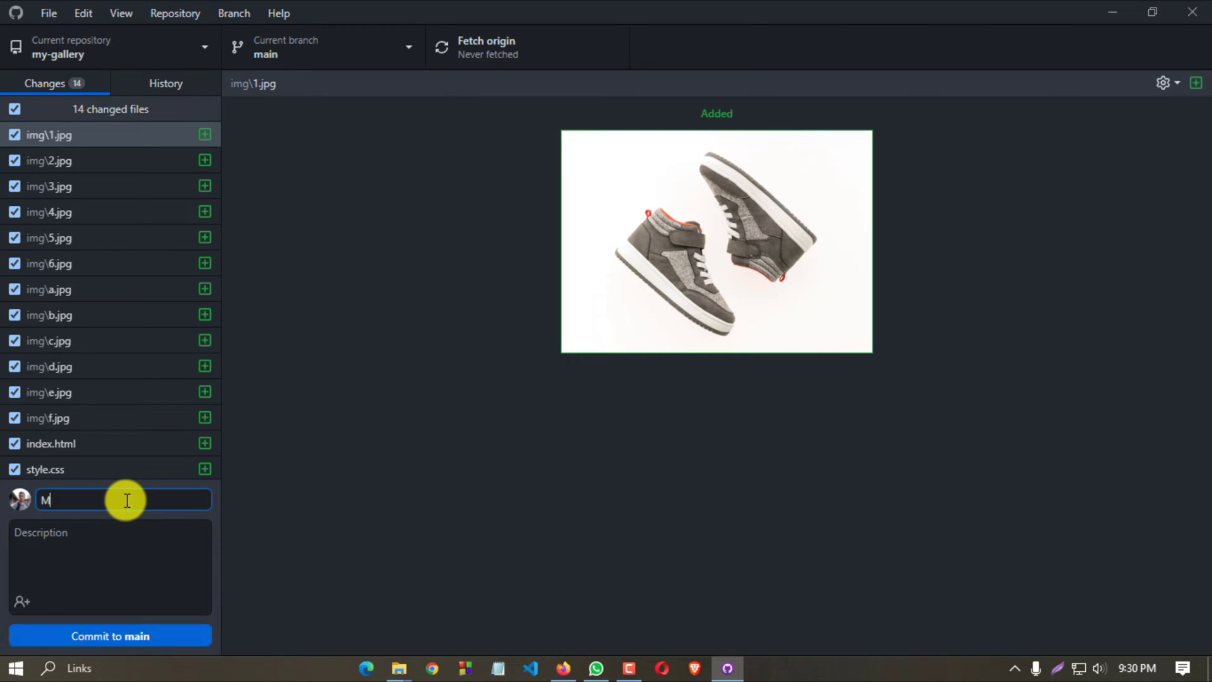
{"action": "type", "text": "y gallery"}
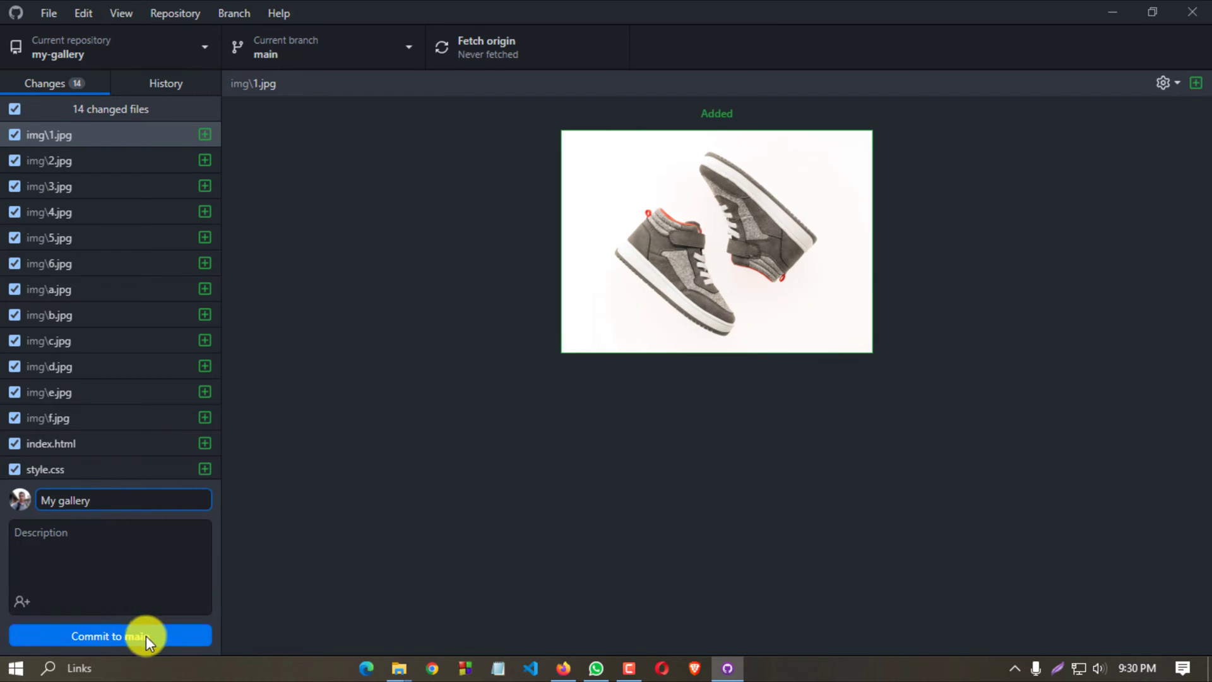
{"action": "left_click", "coordinate": [109, 635]}
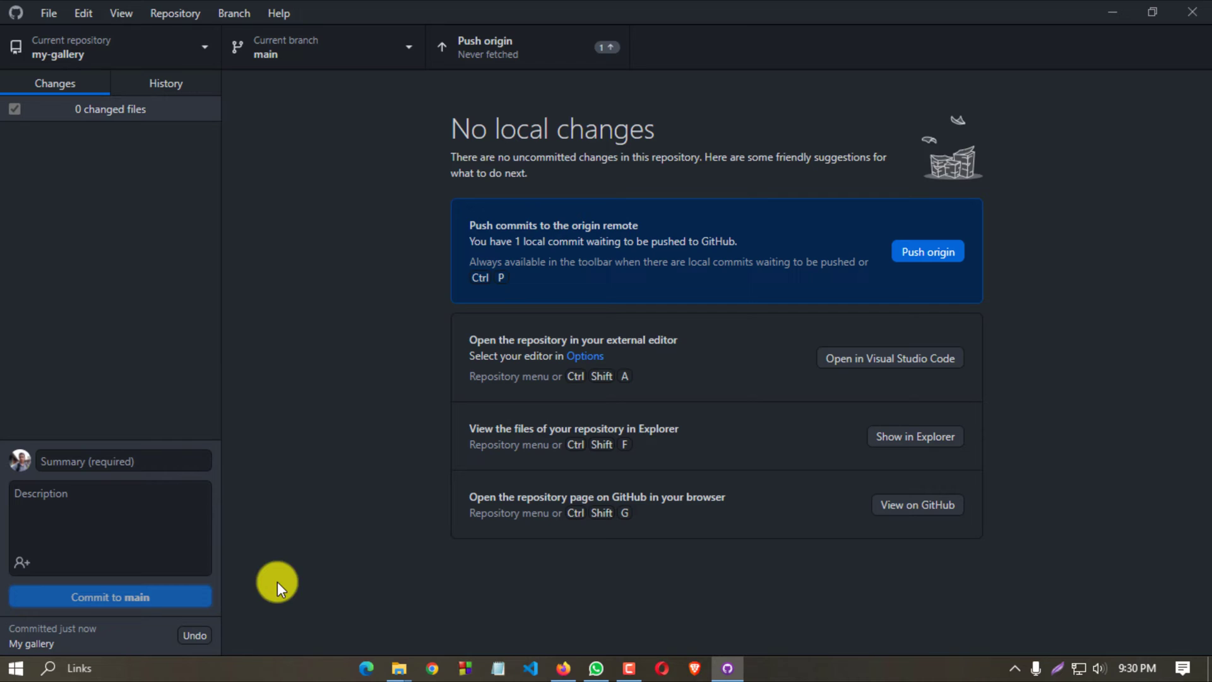
Step: Push the 'My gallery' commit to origin on GitHub
{"action": "left_click", "coordinate": [926, 251]}
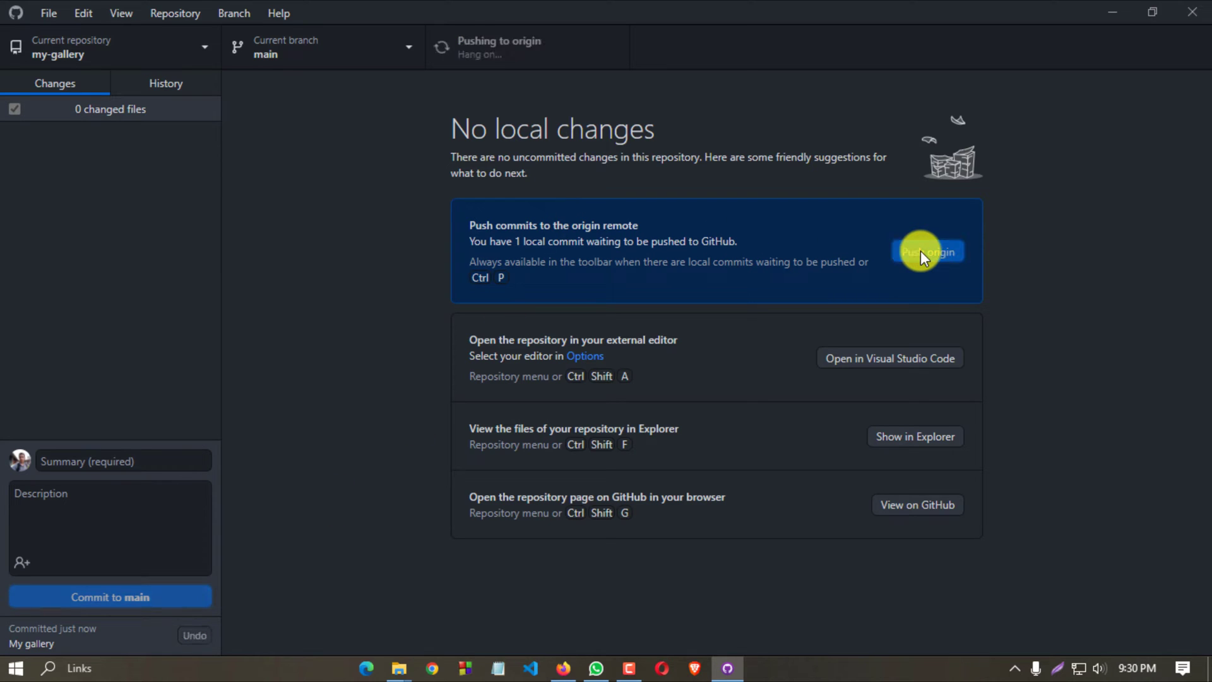
{"action": "left_click", "coordinate": [926, 251]}
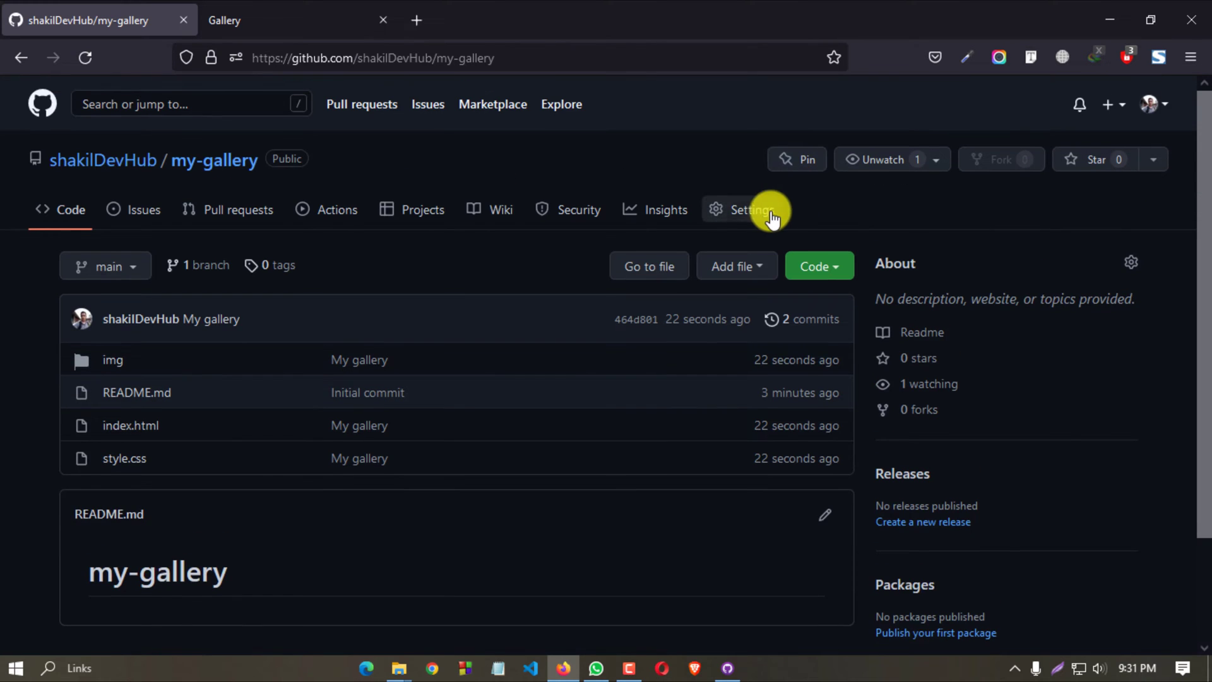
Step: In Settings > Pages, set the source to the main branch root and save
{"action": "left_click", "coordinate": [749, 210]}
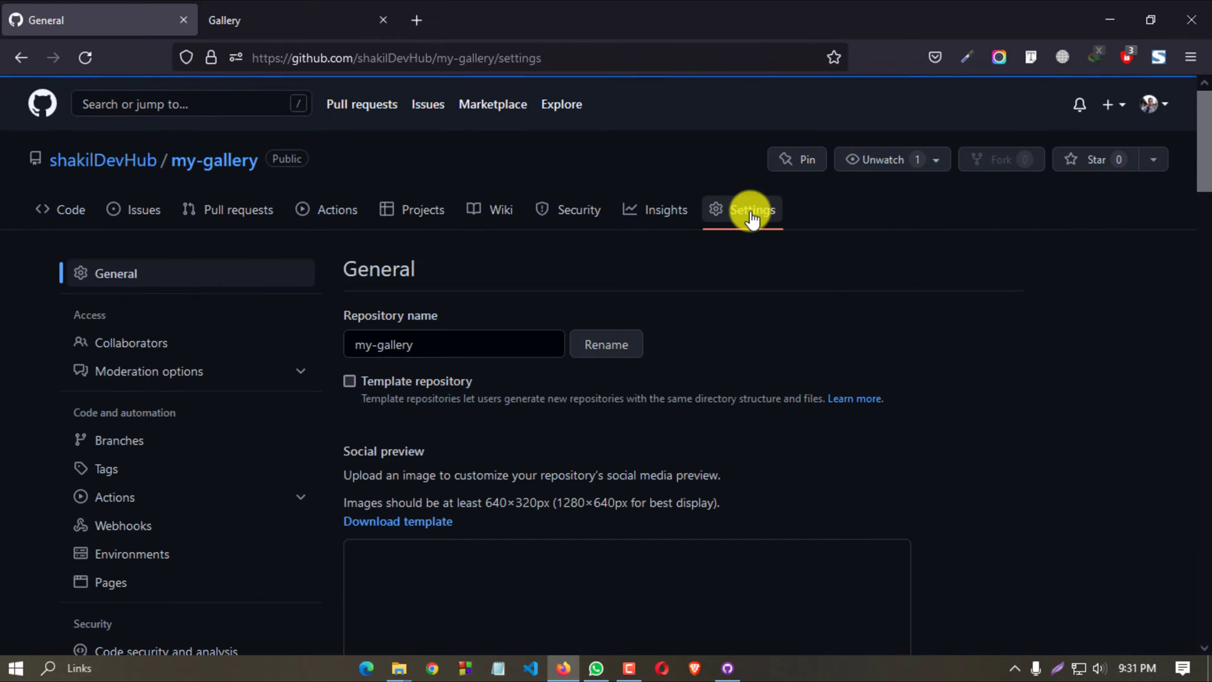
{"action": "left_click", "coordinate": [110, 582]}
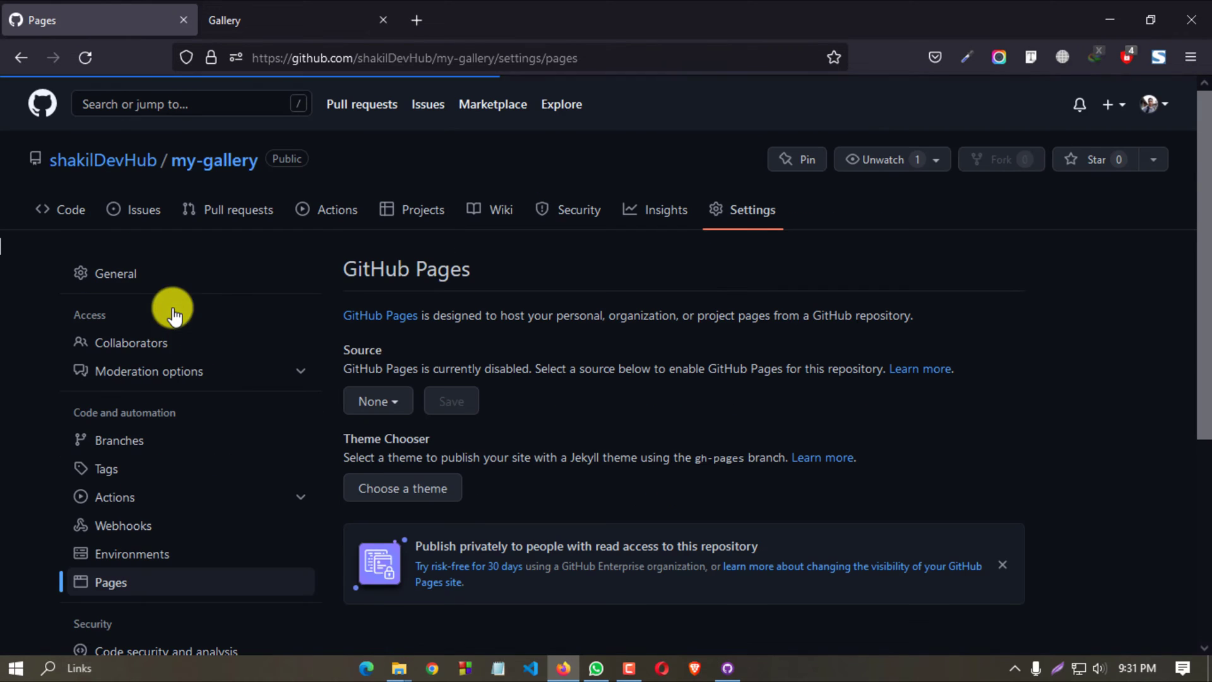
{"action": "left_click", "coordinate": [377, 400]}
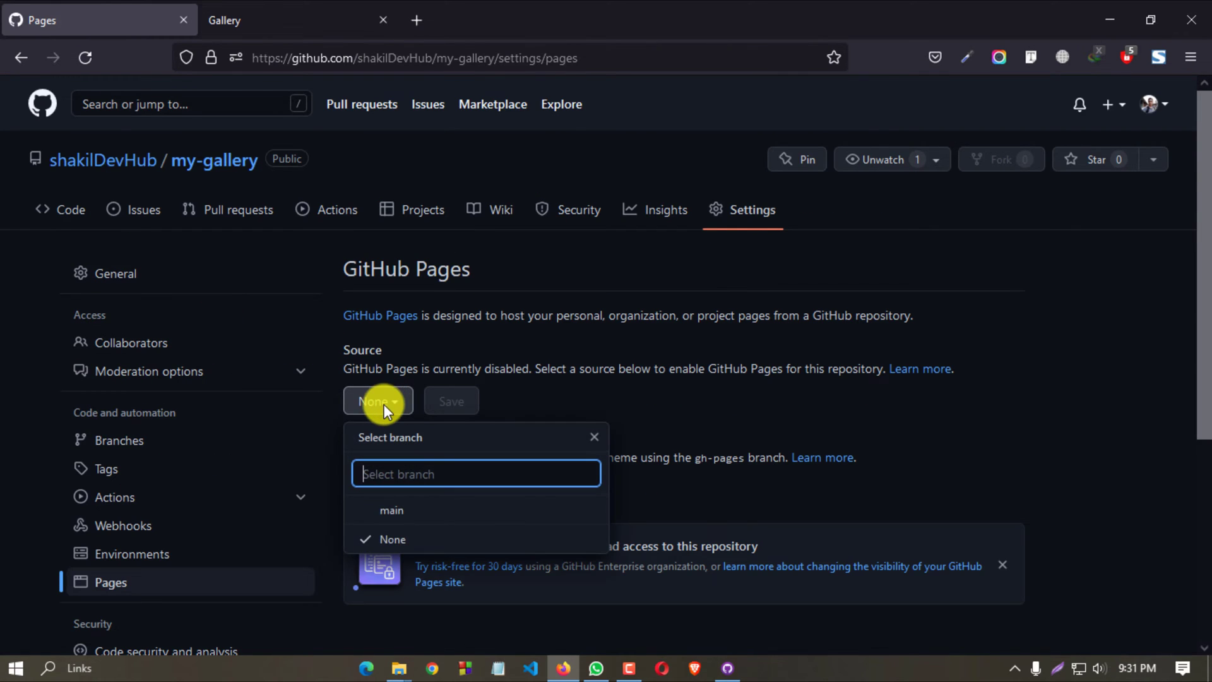
{"action": "mouse_move", "coordinate": [402, 513]}
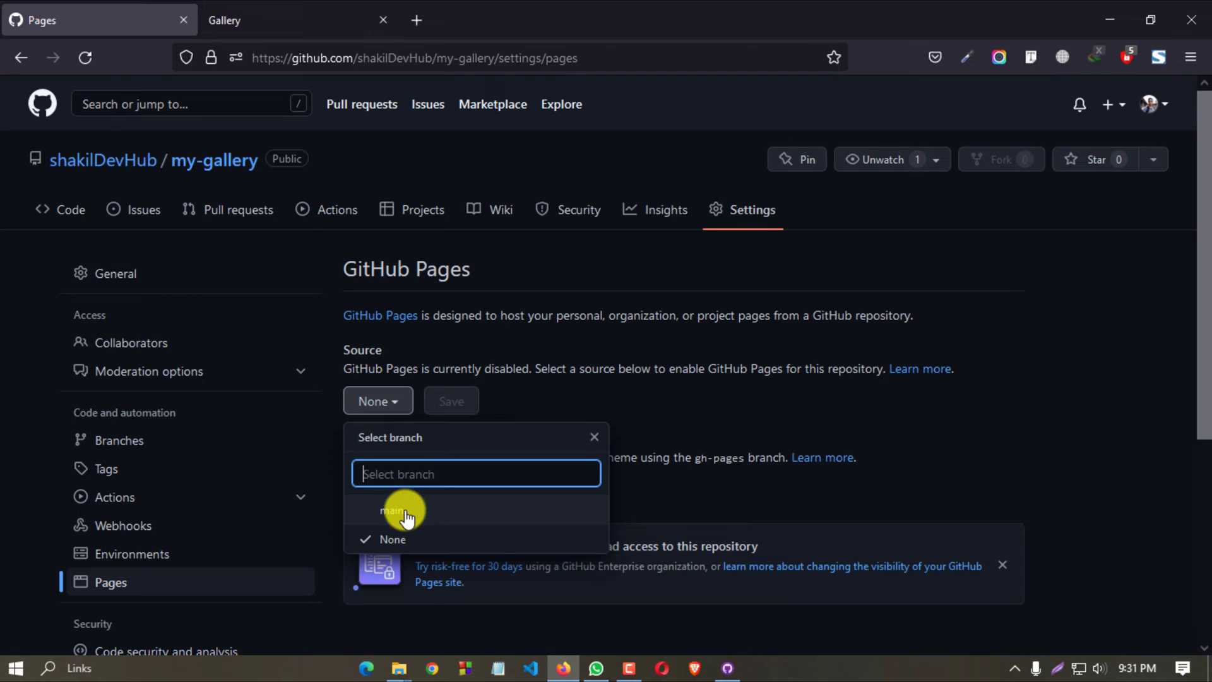
{"action": "left_click", "coordinate": [396, 510]}
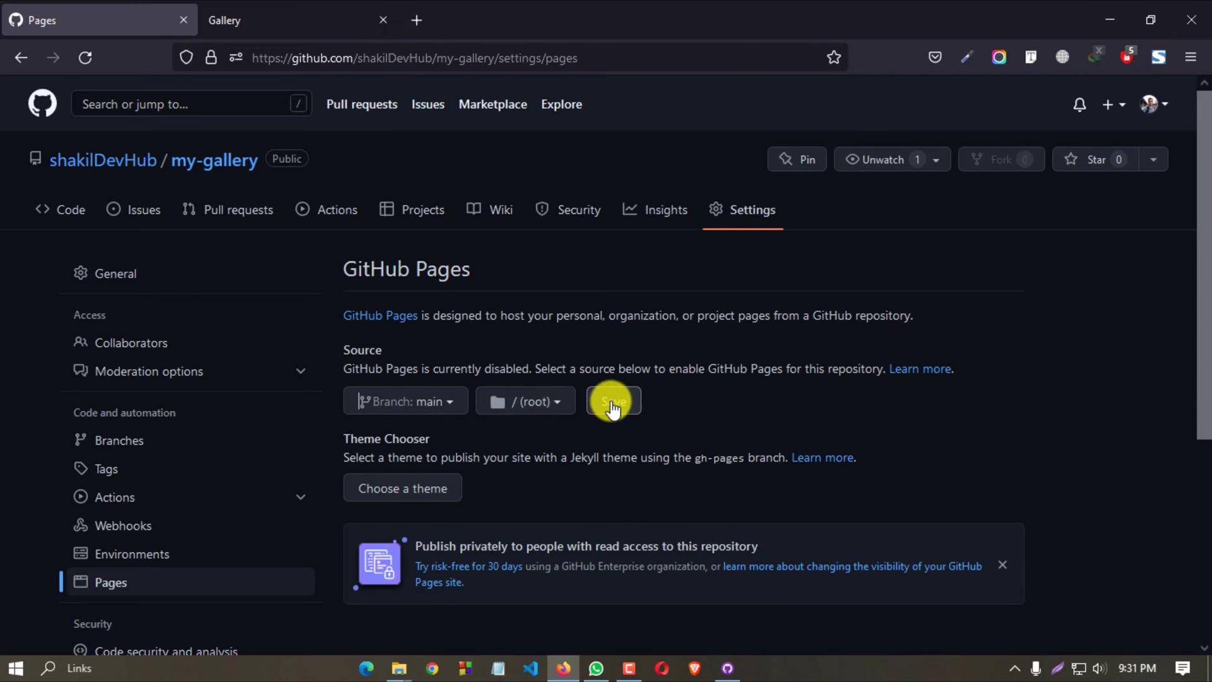
{"action": "left_click", "coordinate": [613, 401]}
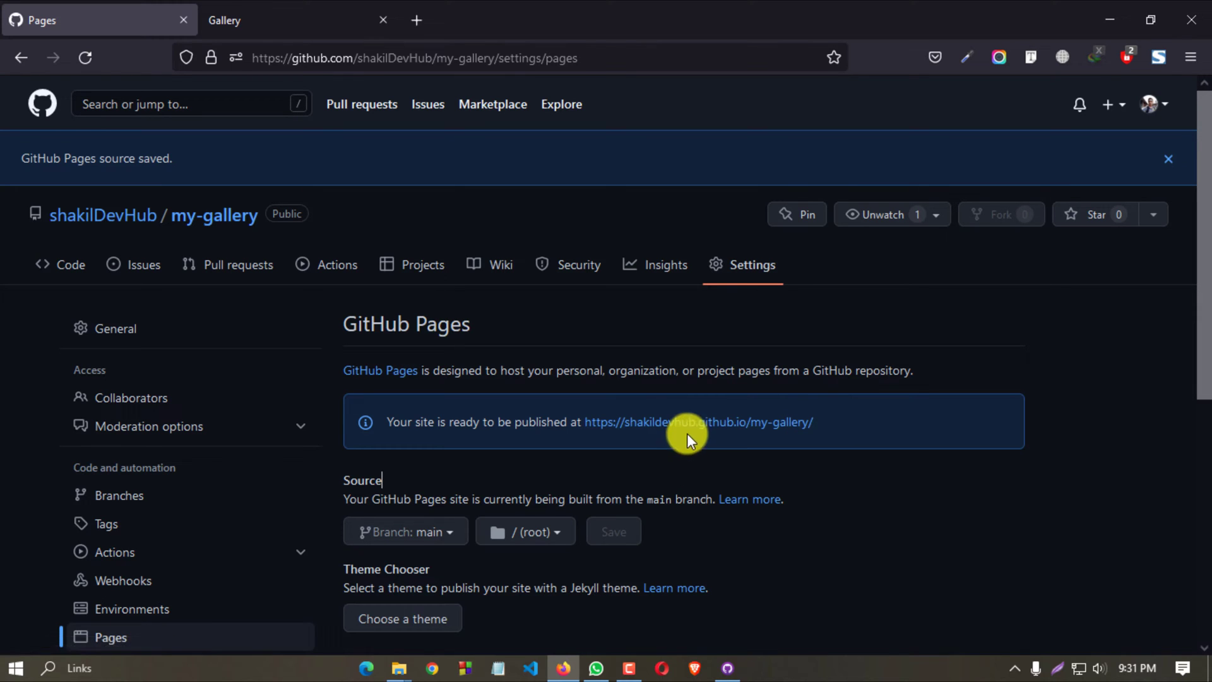
Step: Load the published github.io site, reloading past the 404, and select its address for copying
{"action": "left_click", "coordinate": [698, 422]}
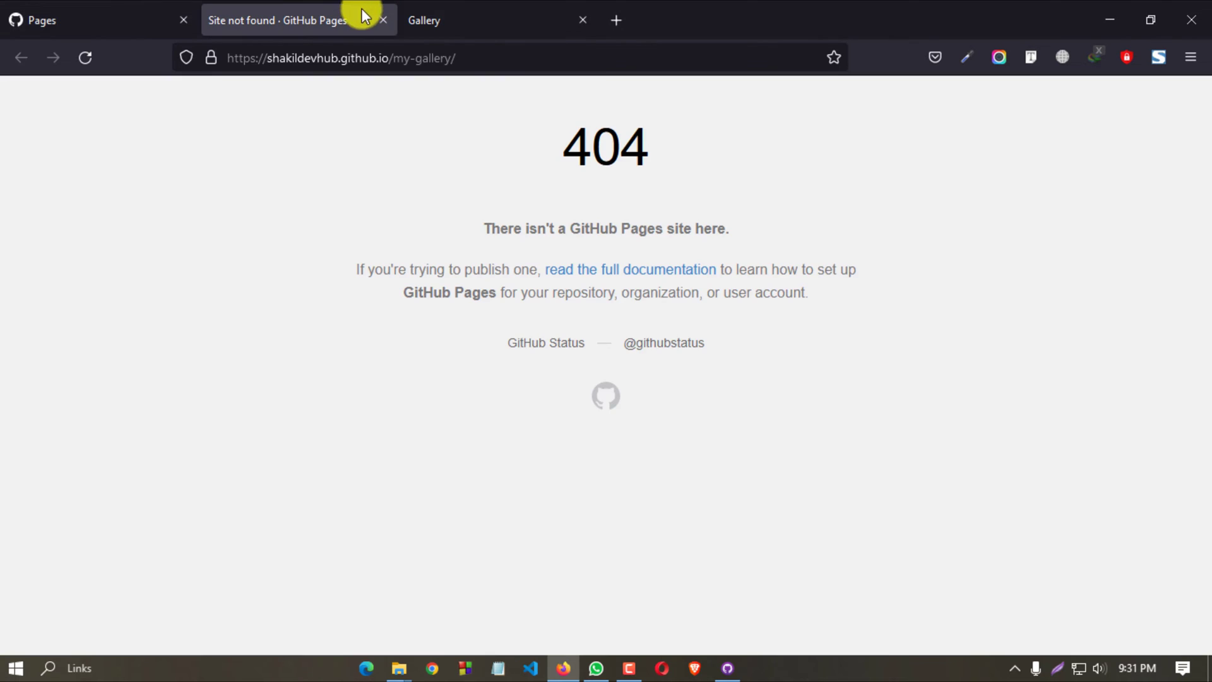
{"action": "left_click", "coordinate": [340, 57]}
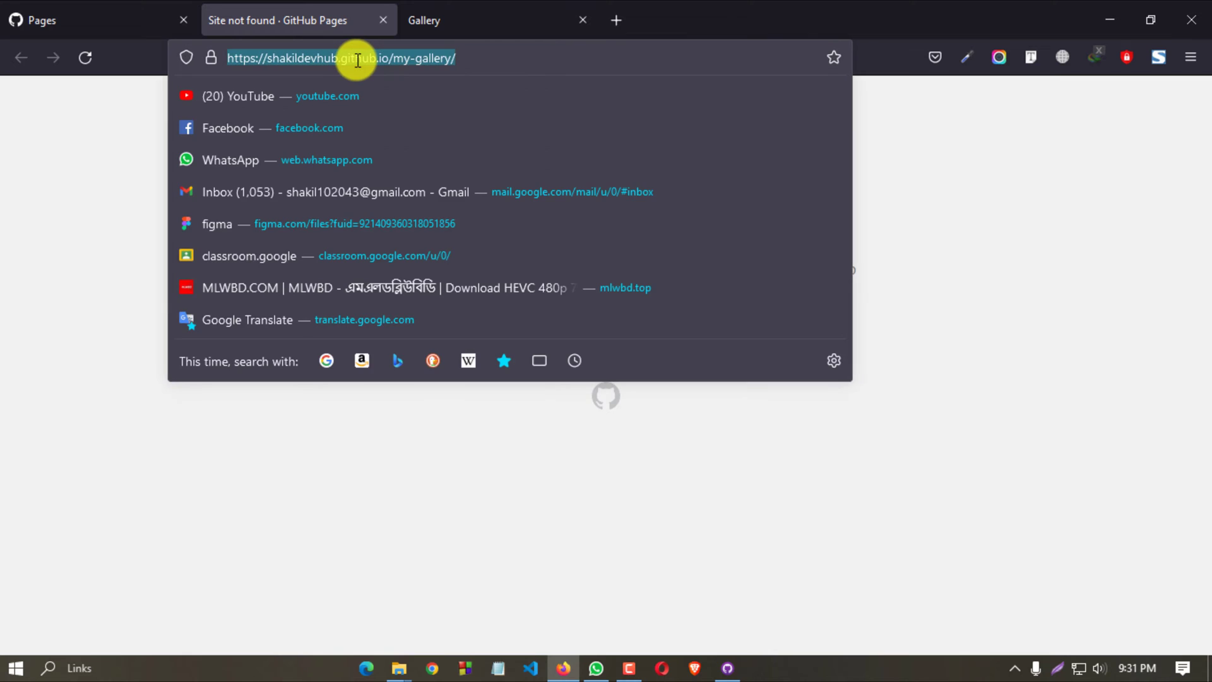
{"action": "left_click", "coordinate": [420, 20]}
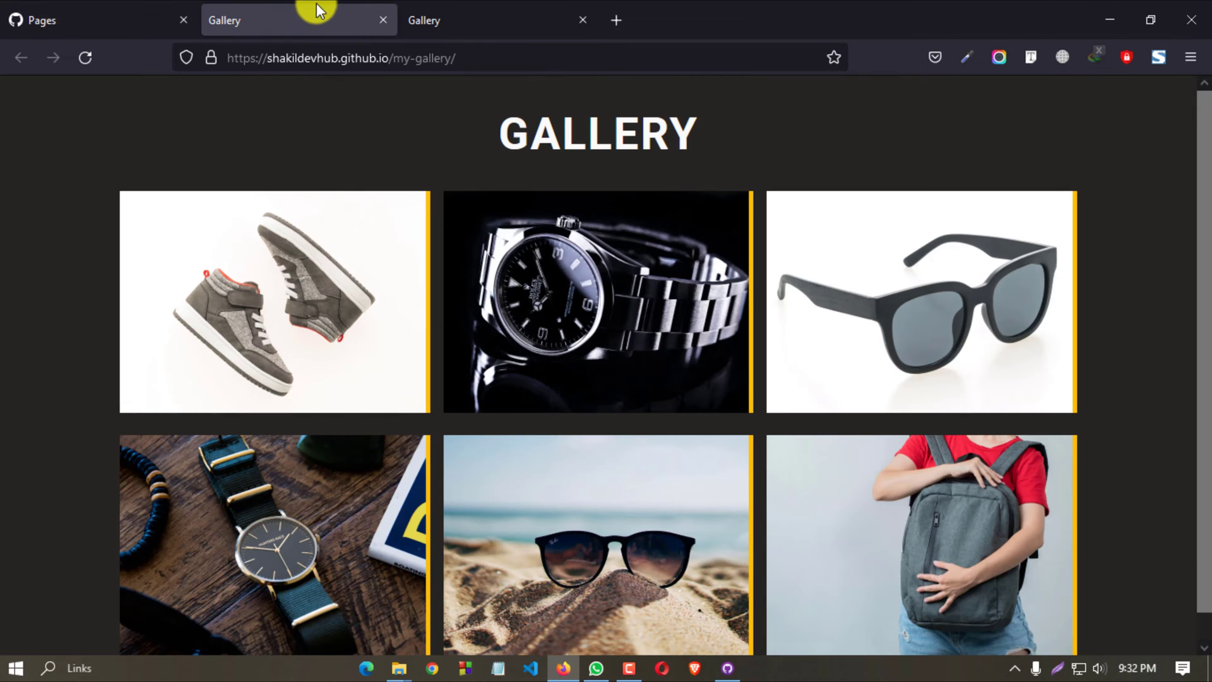
{"action": "mouse_move", "coordinate": [433, 289]}
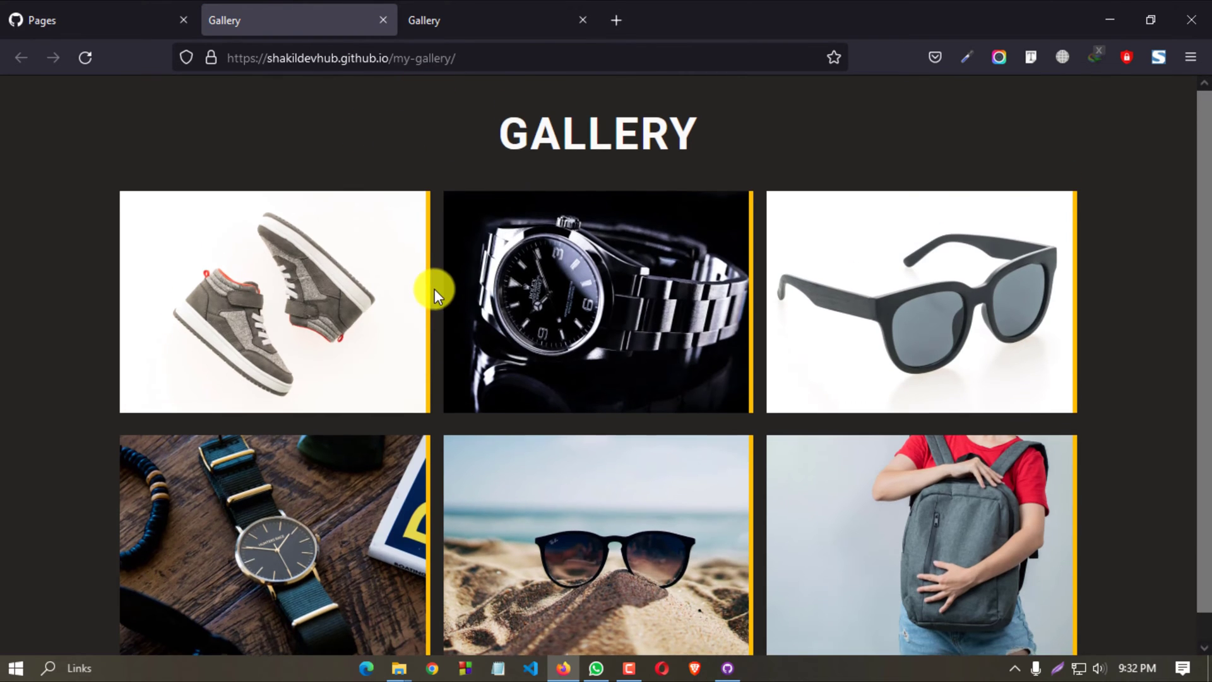
{"action": "left_click", "coordinate": [339, 57]}
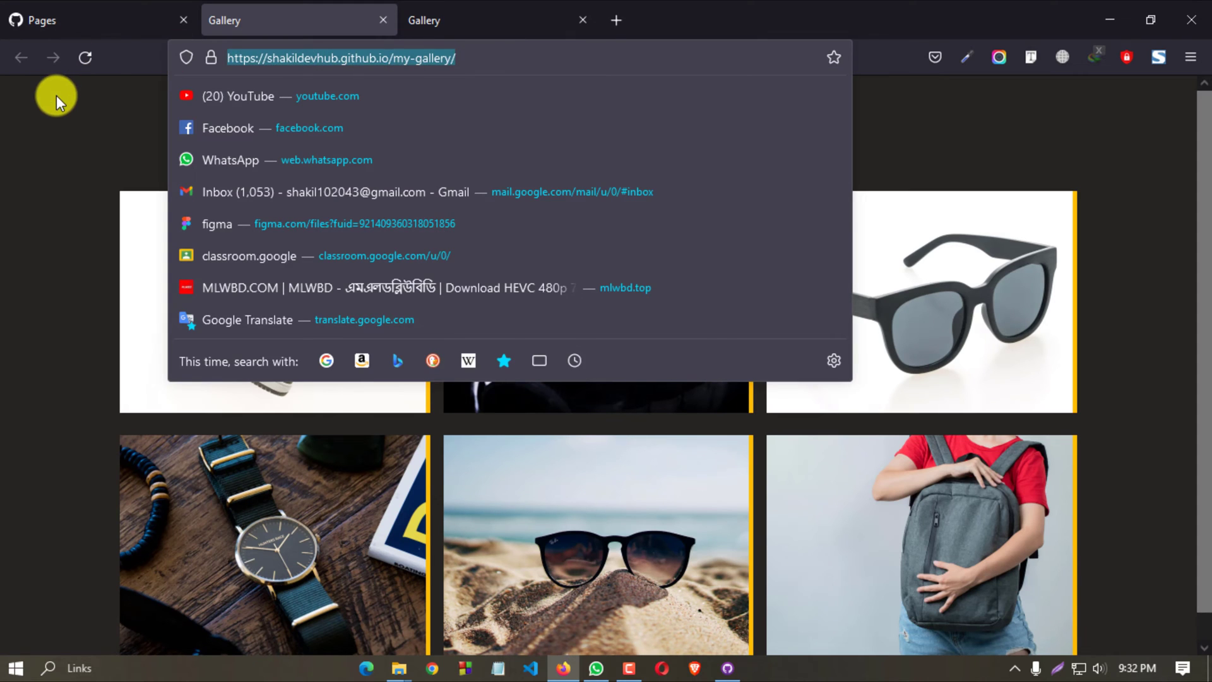
{"action": "left_click", "coordinate": [490, 57]}
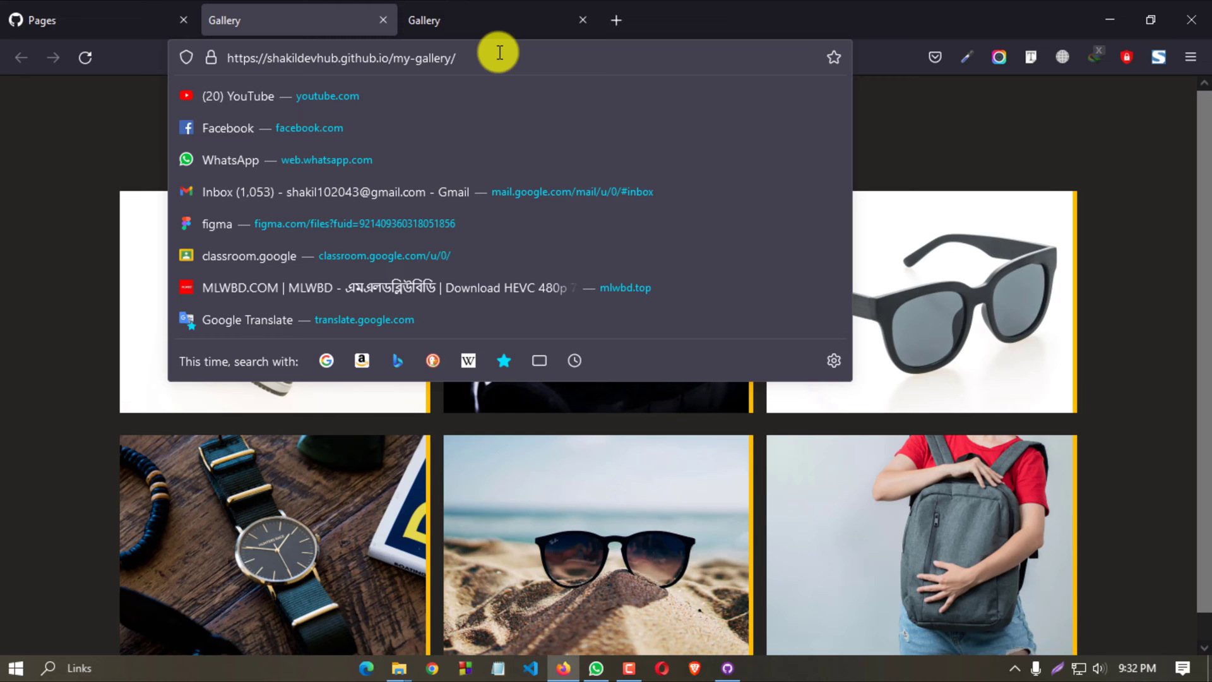
{"action": "left_click", "coordinate": [233, 68]}
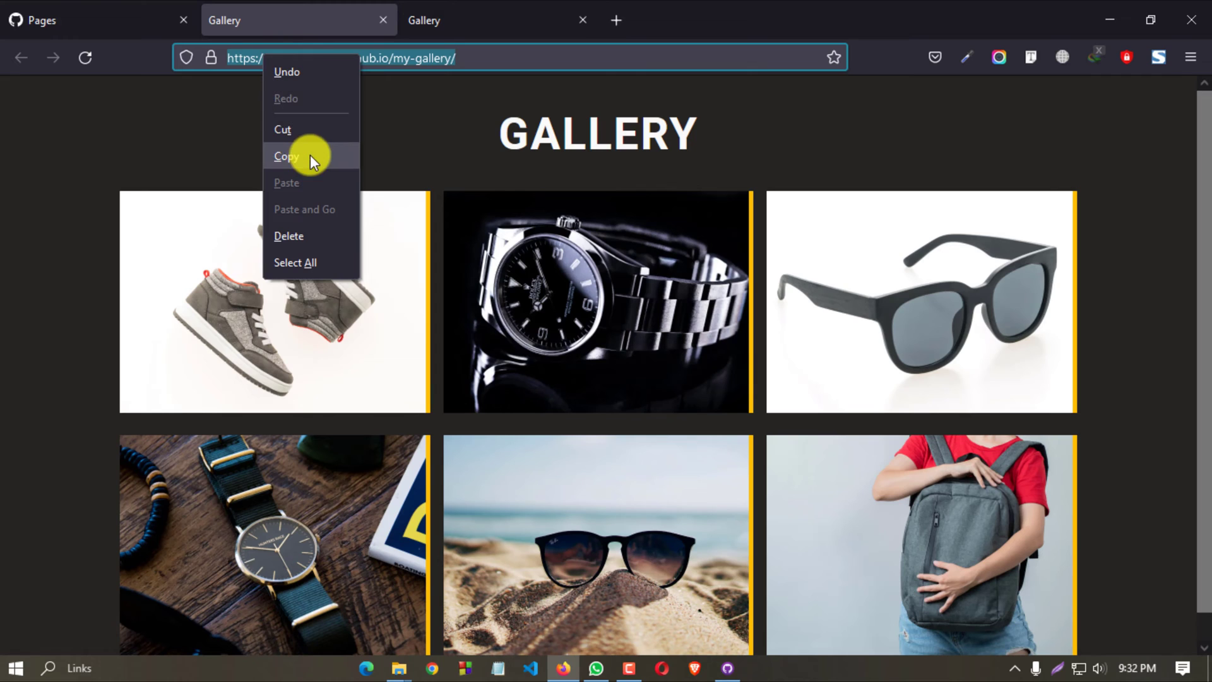
Step: Copy the github.io gallery address and load it in a new private Firefox window, then move to Chrome
{"action": "left_click", "coordinate": [1189, 57]}
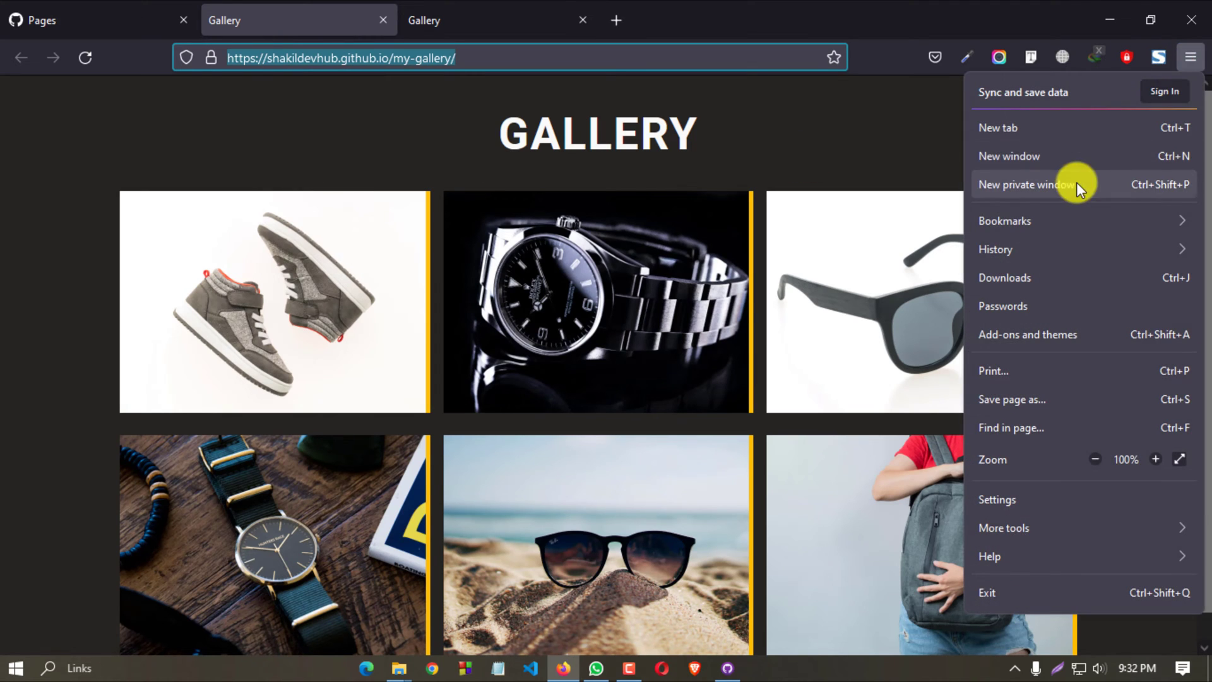
{"action": "left_click", "coordinate": [1026, 184]}
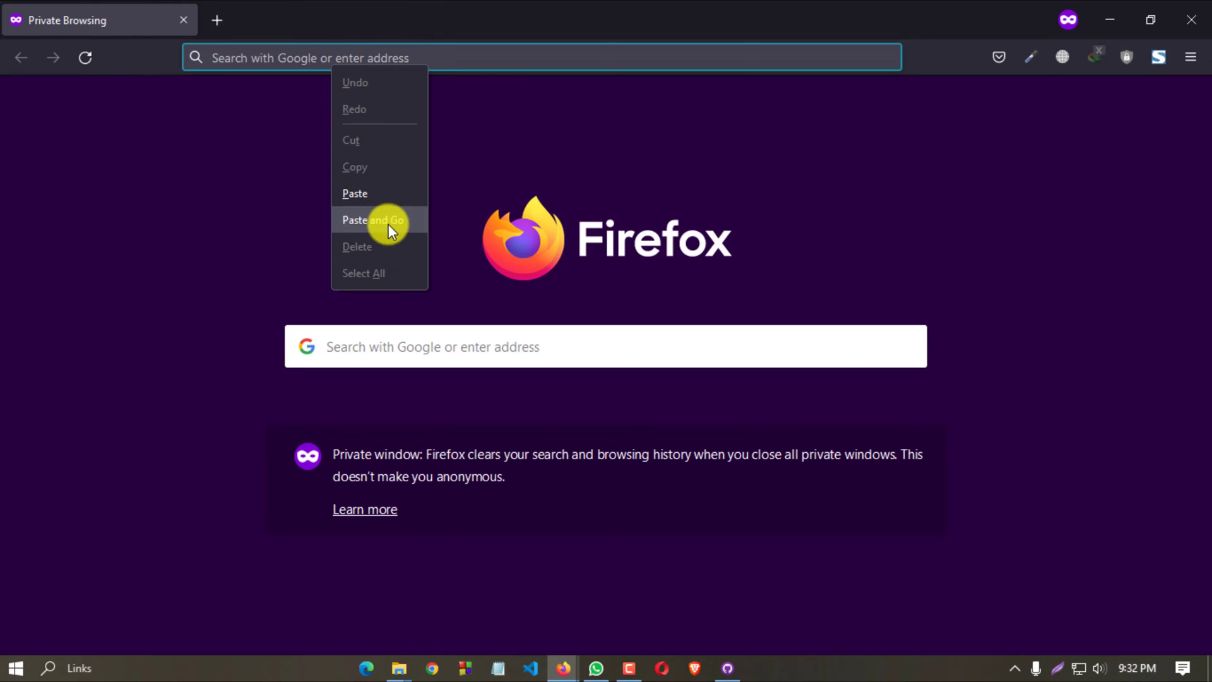
{"action": "left_click", "coordinate": [372, 220]}
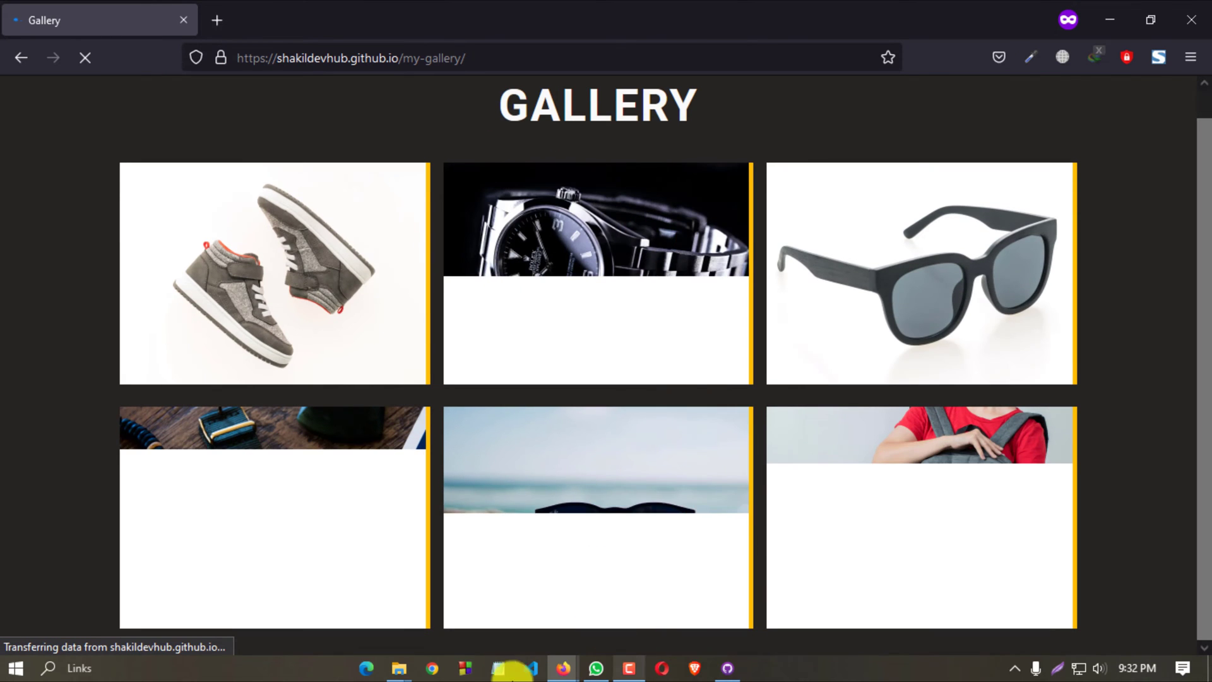
{"action": "left_click", "coordinate": [432, 668]}
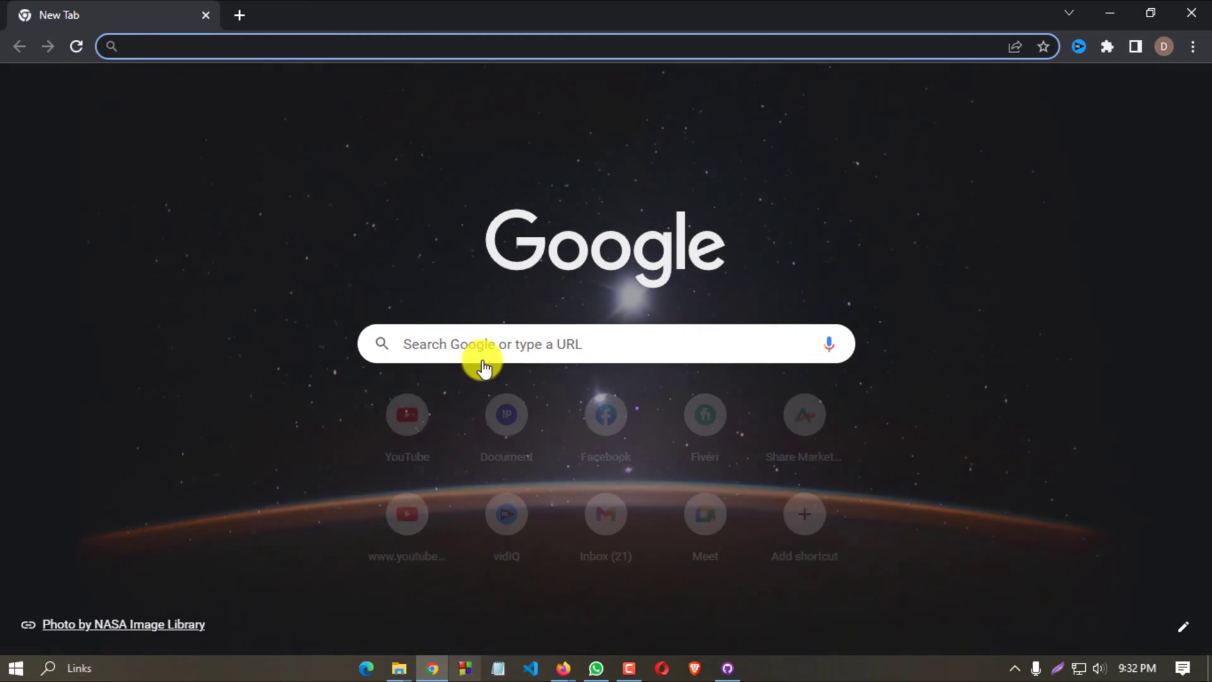
Step: Paste and go to the my-gallery github.io URL in a Chrome Incognito window
{"action": "left_click", "coordinate": [1193, 46]}
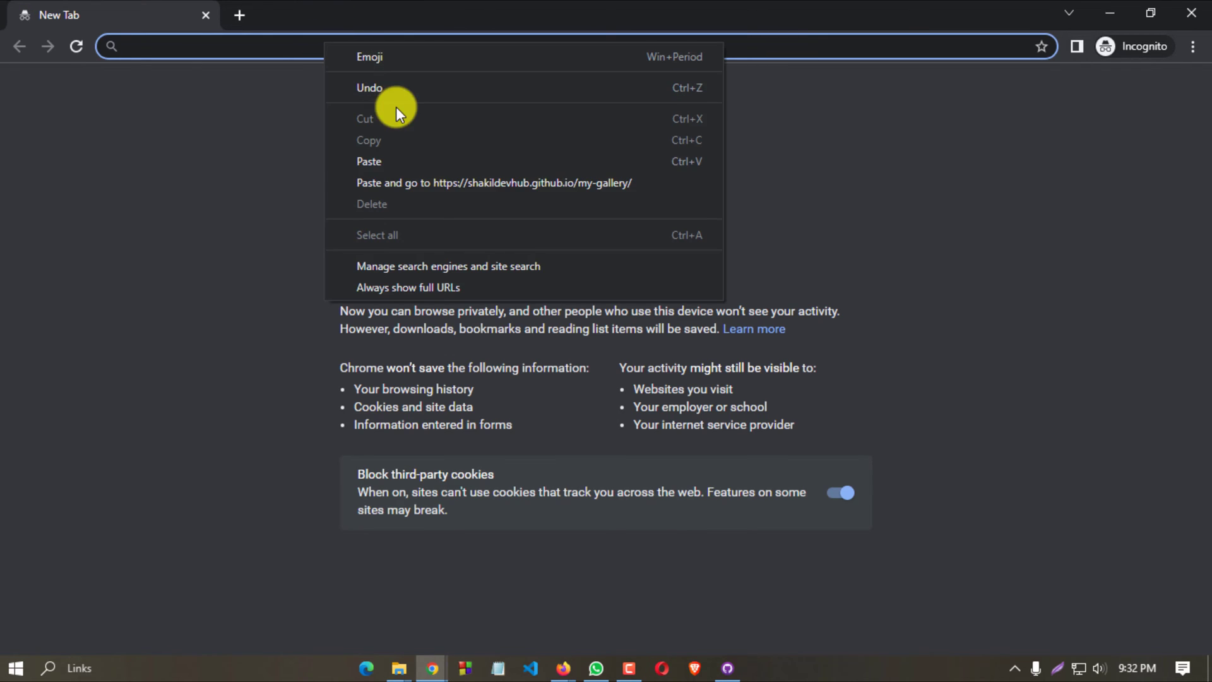
{"action": "left_click", "coordinate": [494, 182]}
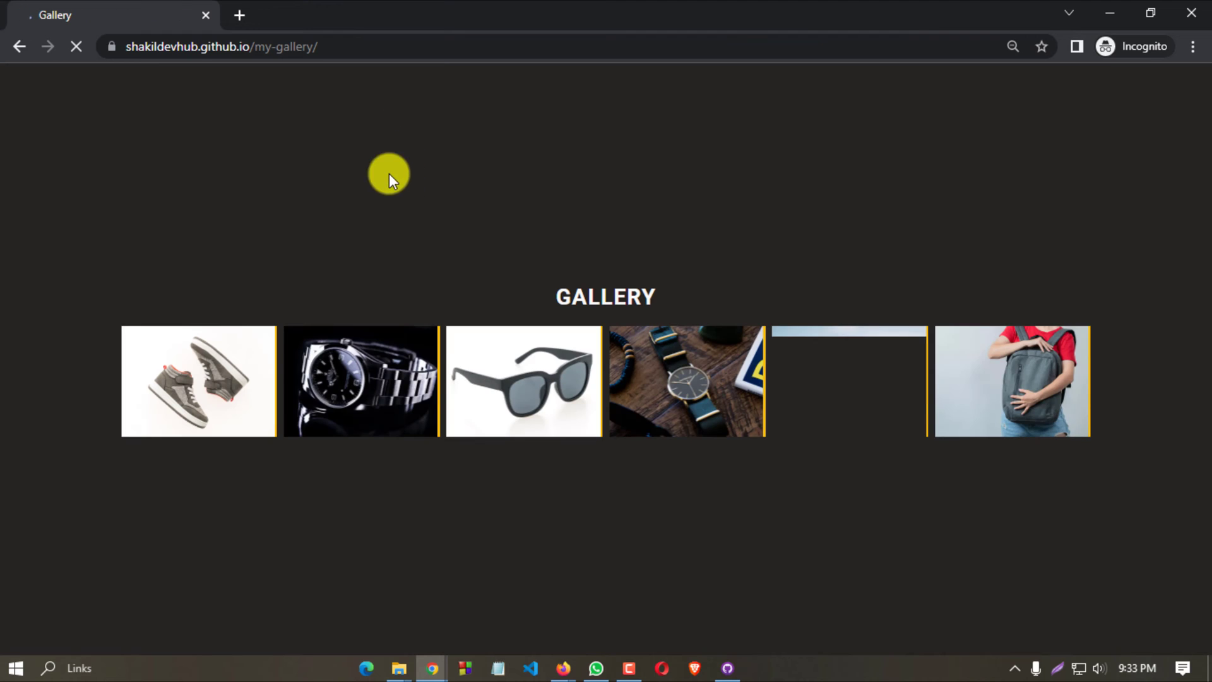